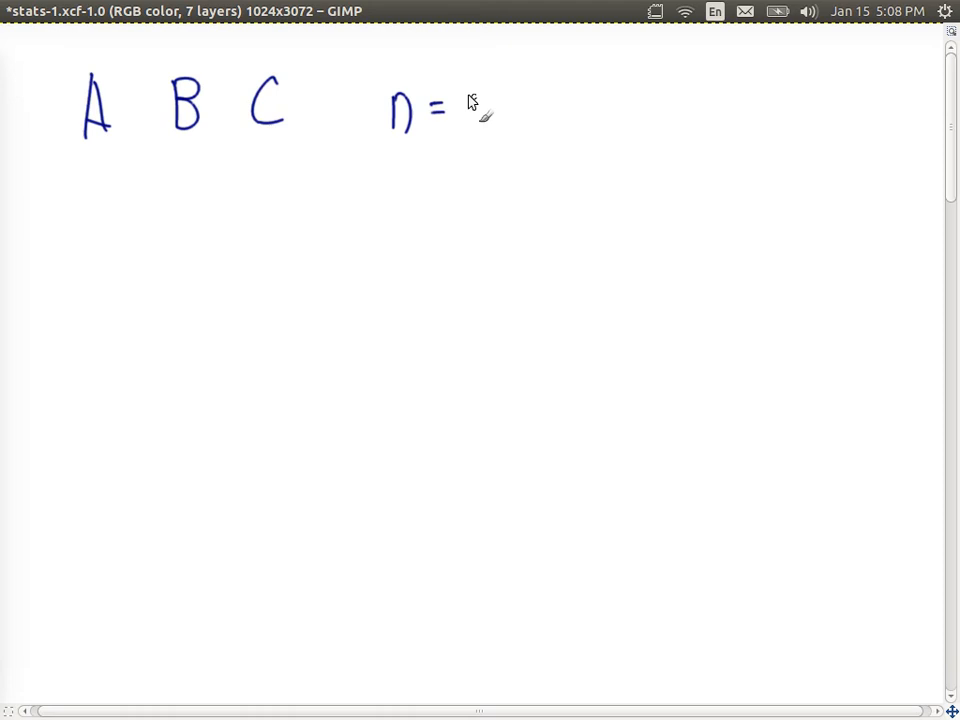
- Handwrite 3 to complete 'n = 3' and add 'K = 2' beneath it
{"action": "left_click_drag", "start_coordinate": [464, 90], "coordinate": [480, 136]}
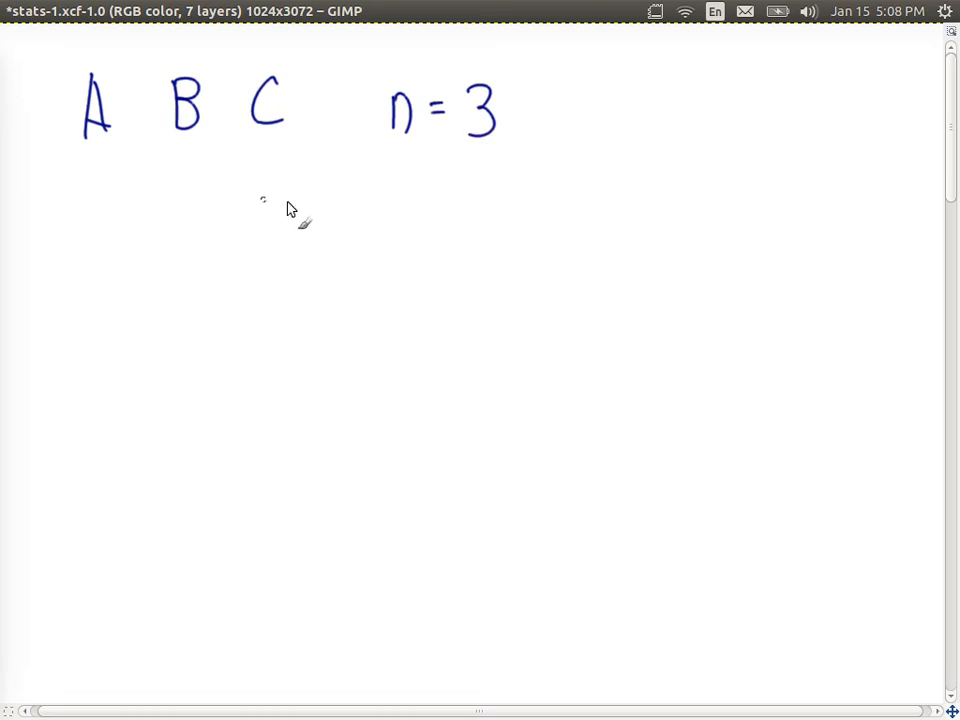
{"action": "mouse_move", "coordinate": [240, 168]}
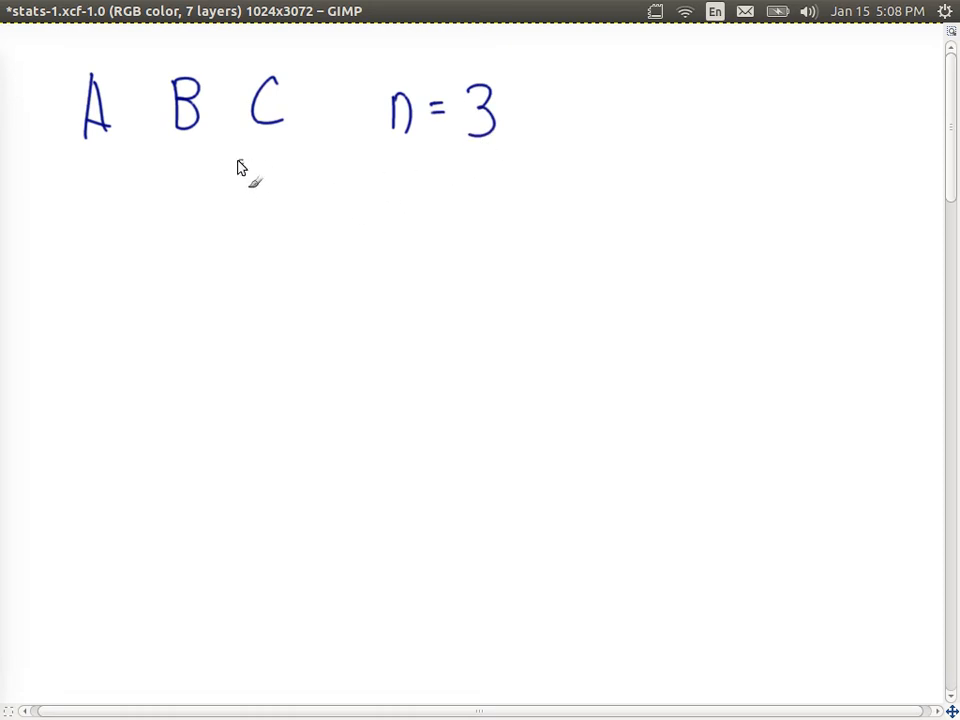
{"action": "mouse_move", "coordinate": [404, 172]}
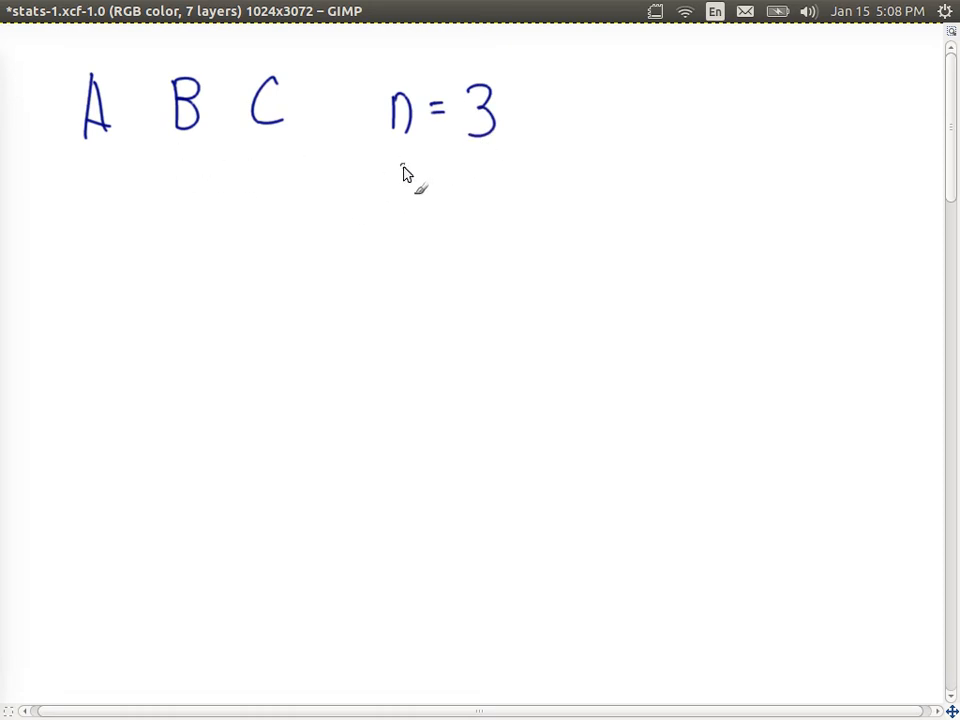
{"action": "left_click_drag", "start_coordinate": [396, 164], "coordinate": [420, 204]}
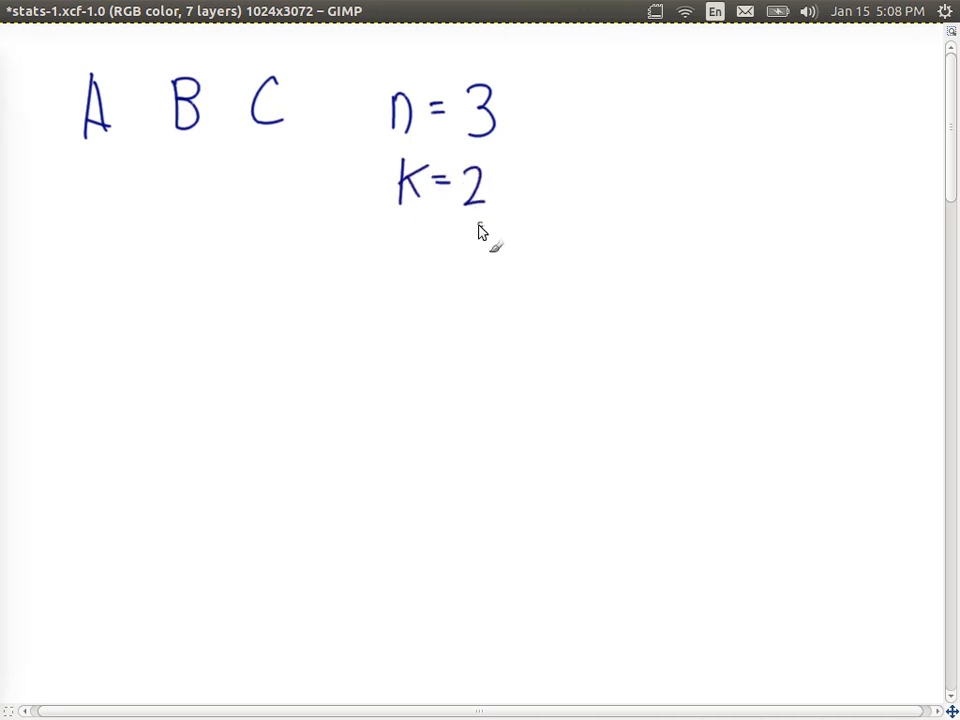
{"action": "mouse_move", "coordinate": [444, 216]}
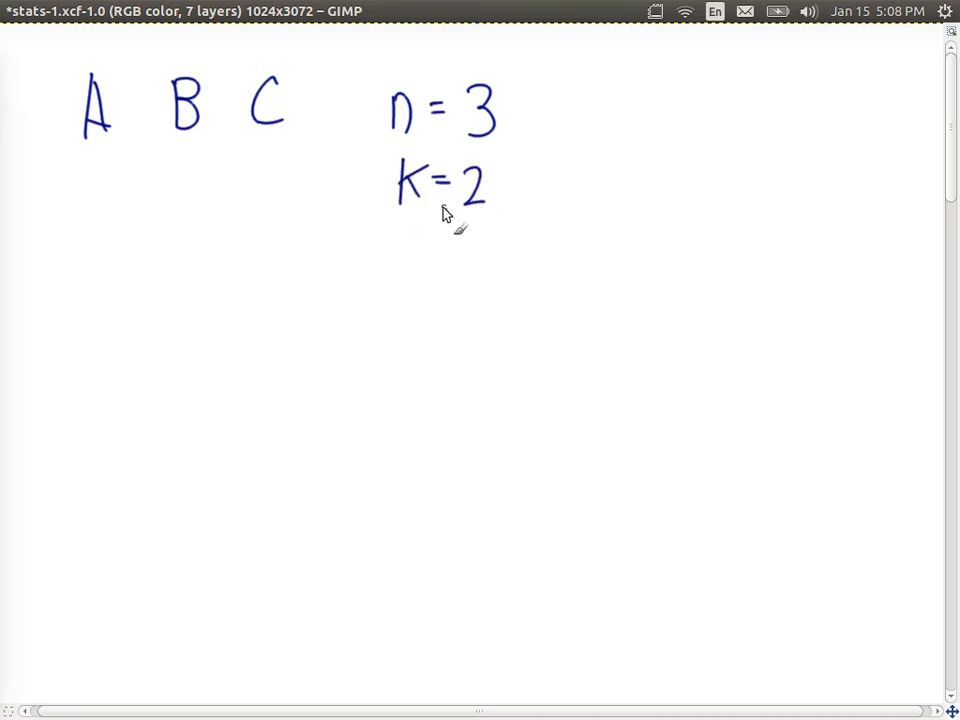
{"action": "mouse_move", "coordinate": [476, 220]}
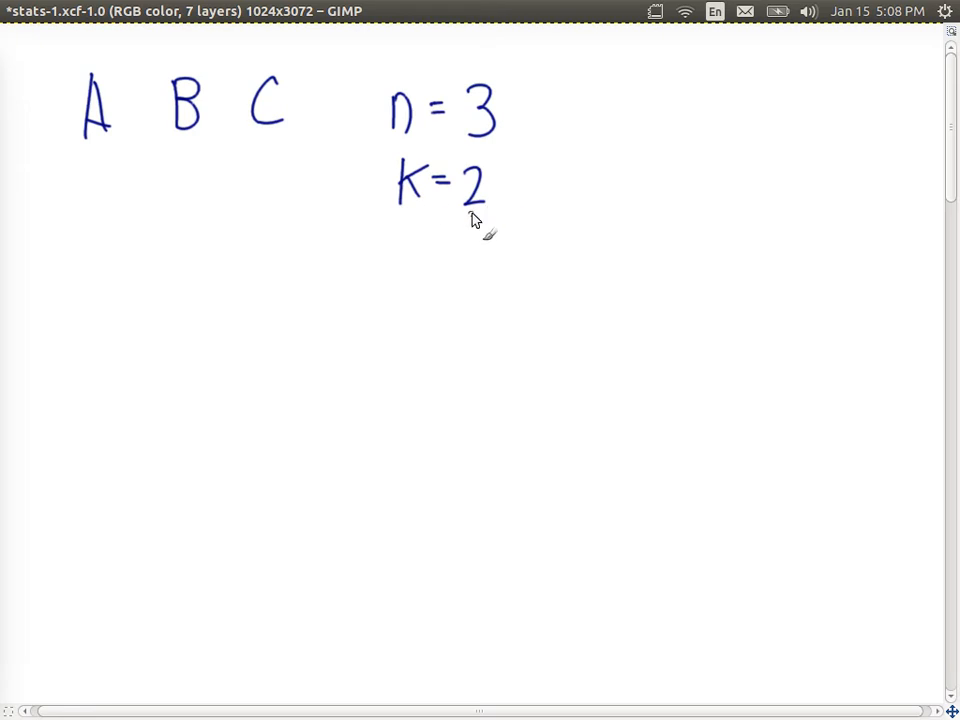
{"action": "mouse_move", "coordinate": [222, 156]}
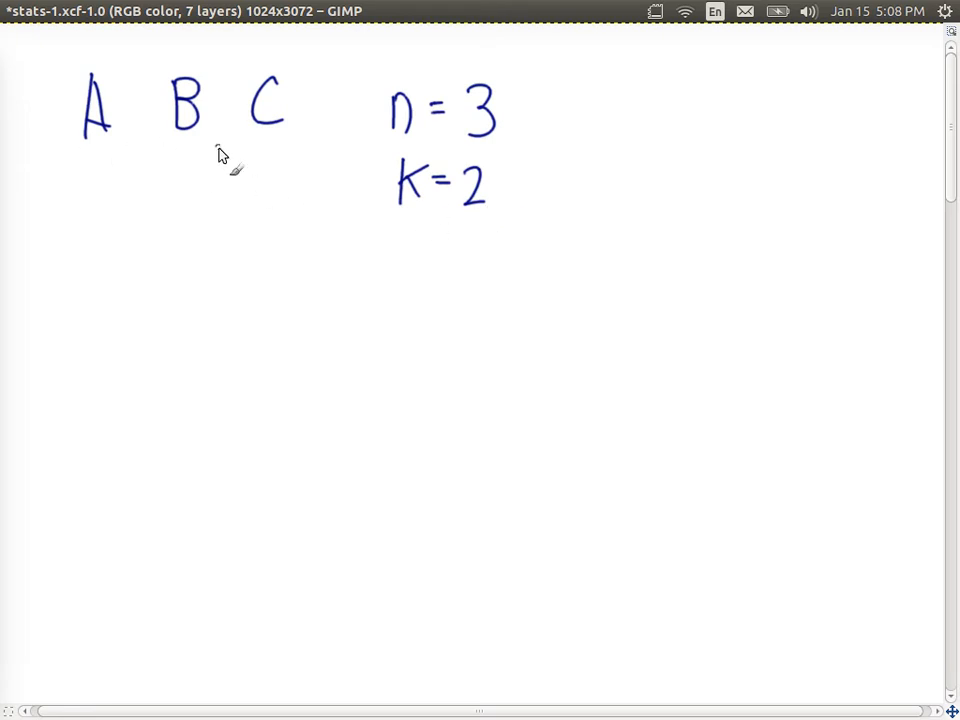
{"action": "mouse_move", "coordinate": [156, 236]}
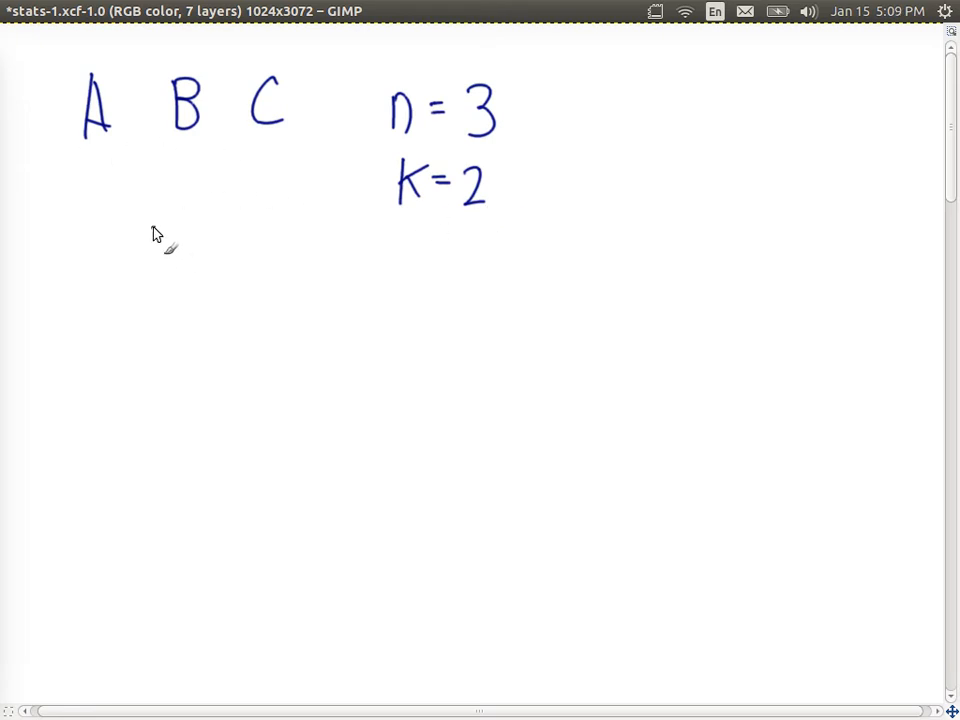
{"action": "mouse_move", "coordinate": [678, 88]}
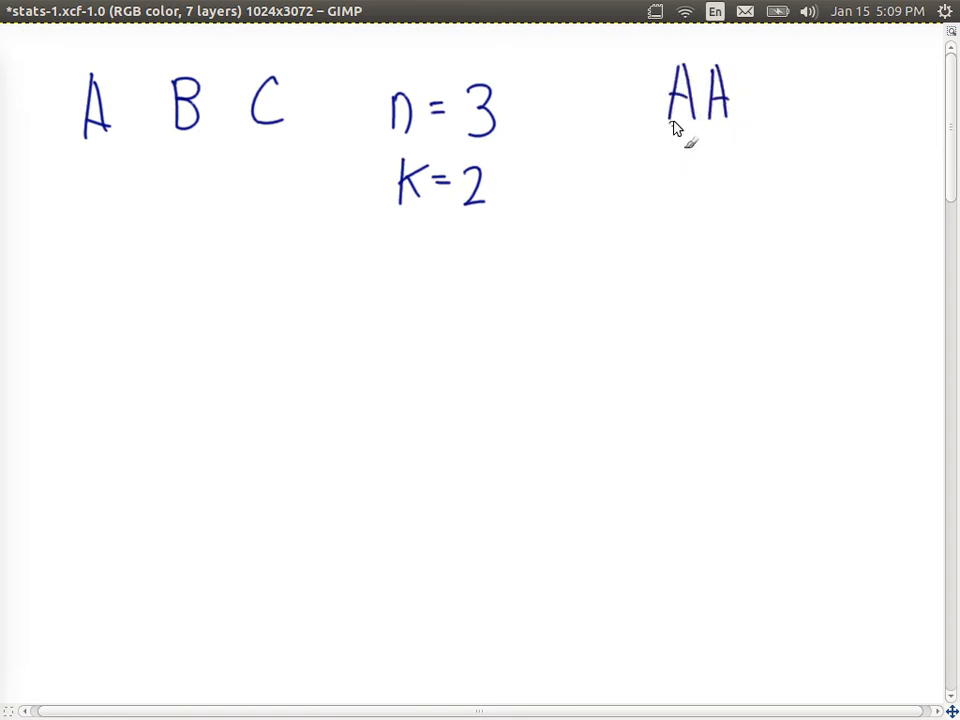
{"action": "mouse_move", "coordinate": [716, 132]}
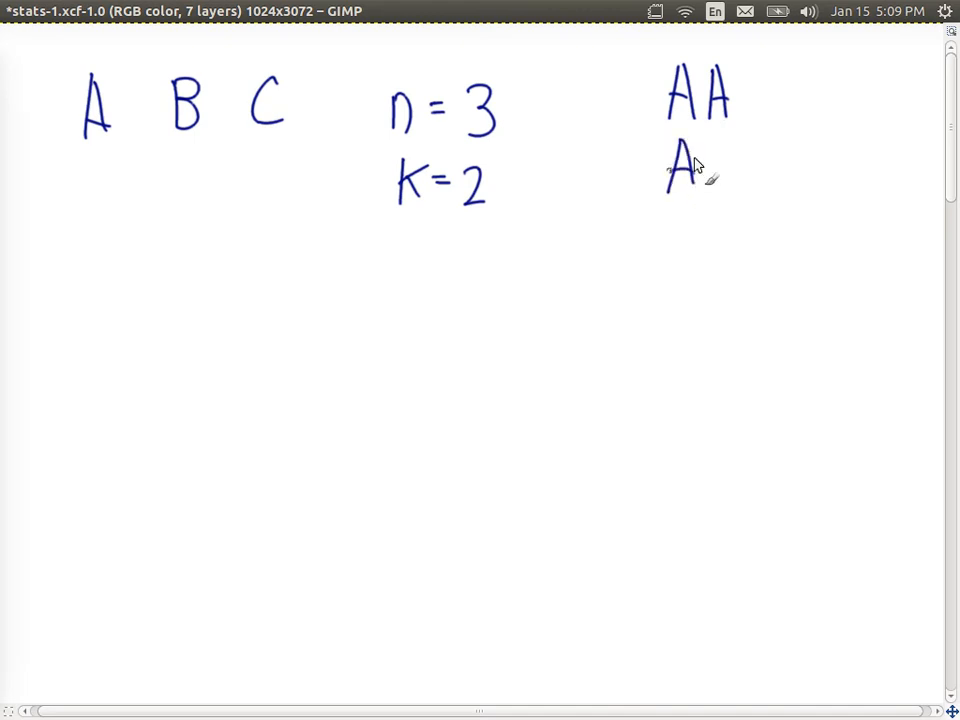
- Handwrite the nine pairs AA, AB, AC, BA, BB, BC, CA, CB, CC in a right-hand column
{"action": "left_click_drag", "start_coordinate": [700, 150], "coordinate": [724, 196]}
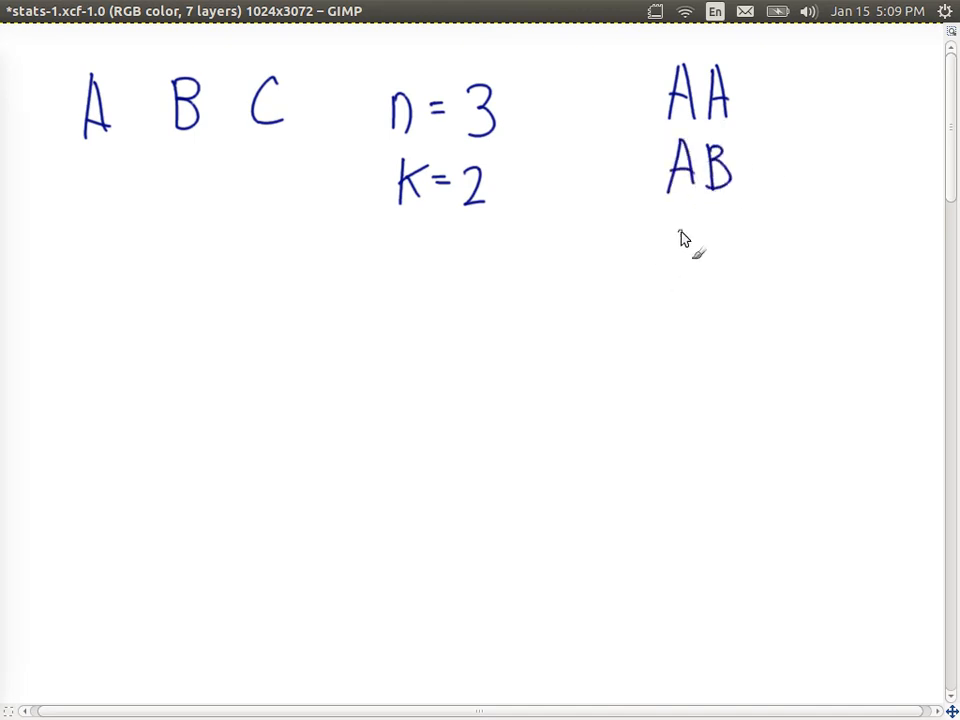
{"action": "left_click_drag", "start_coordinate": [668, 244], "coordinate": [716, 230]}
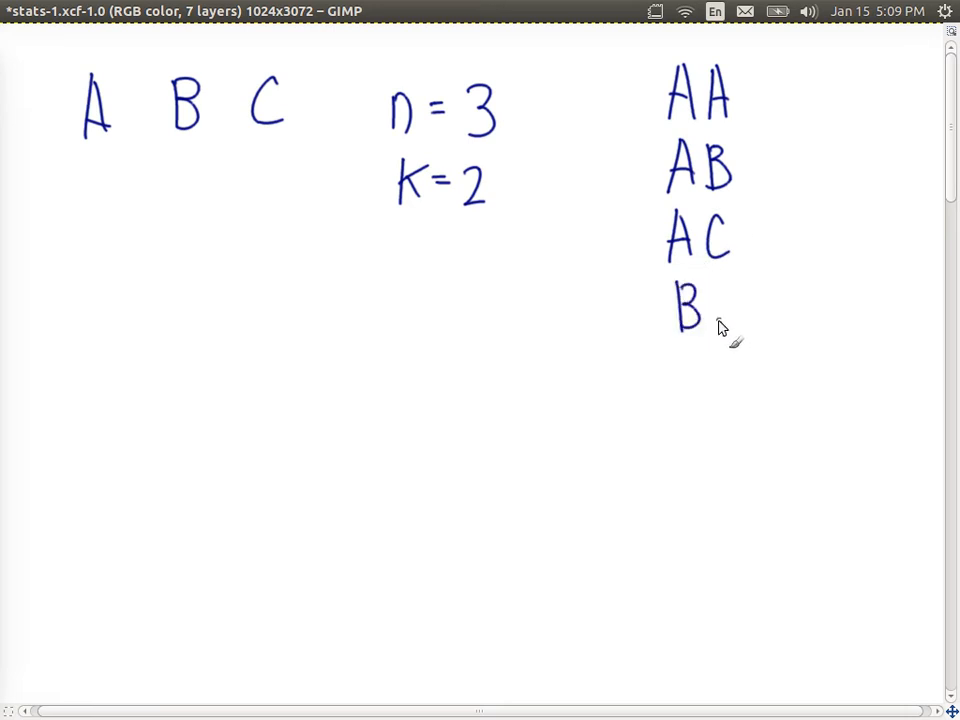
{"action": "left_click_drag", "start_coordinate": [710, 336], "coordinate": [736, 300]}
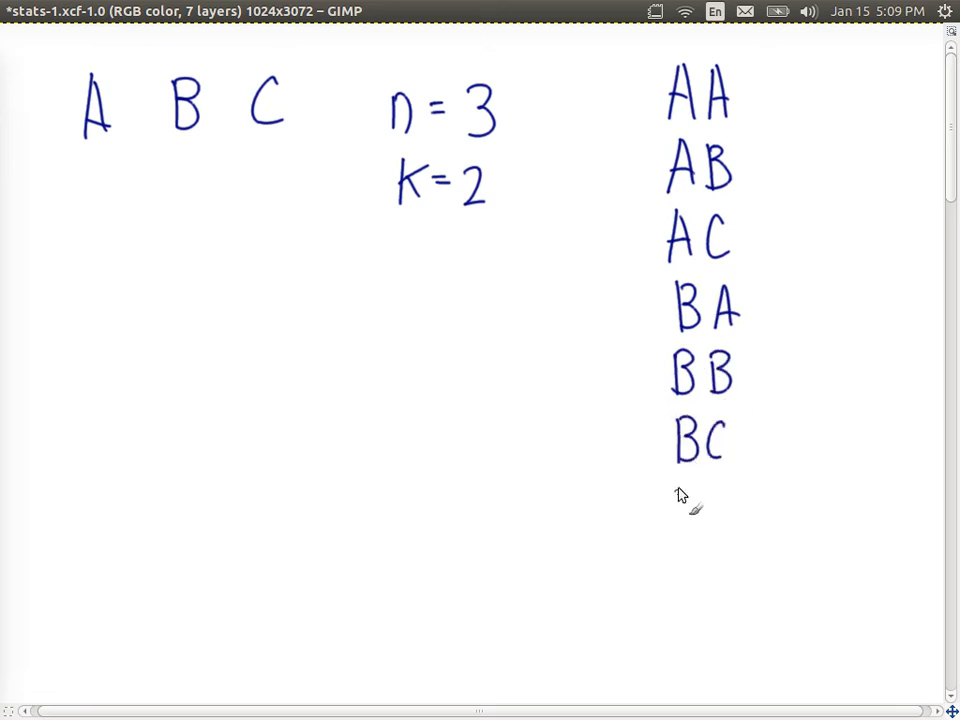
{"action": "left_click_drag", "start_coordinate": [672, 504], "coordinate": [738, 504]}
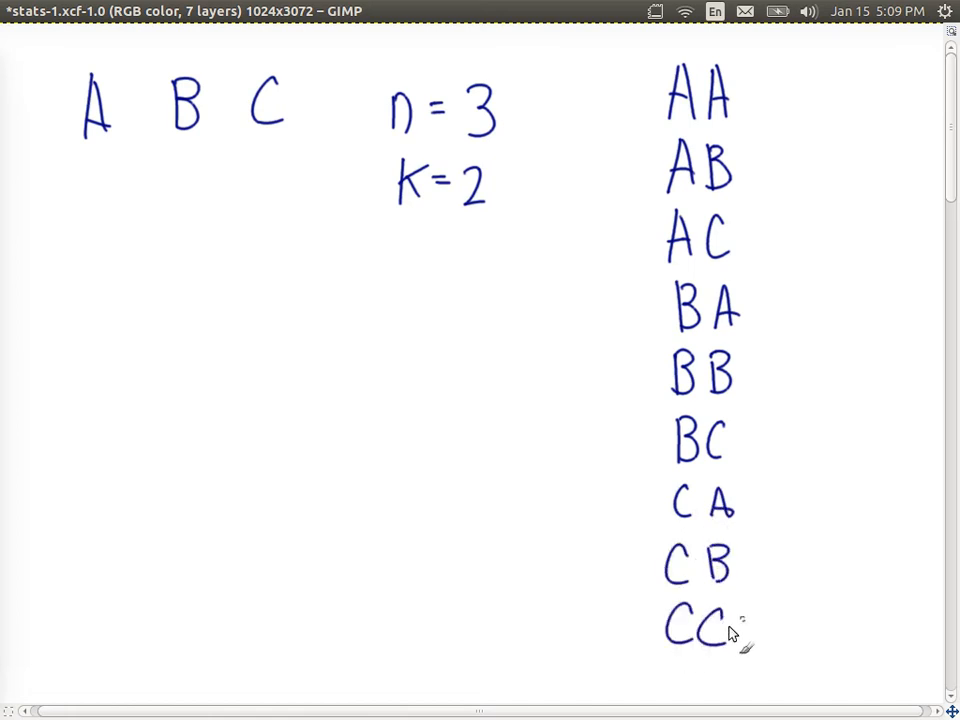
{"action": "mouse_move", "coordinate": [720, 370]}
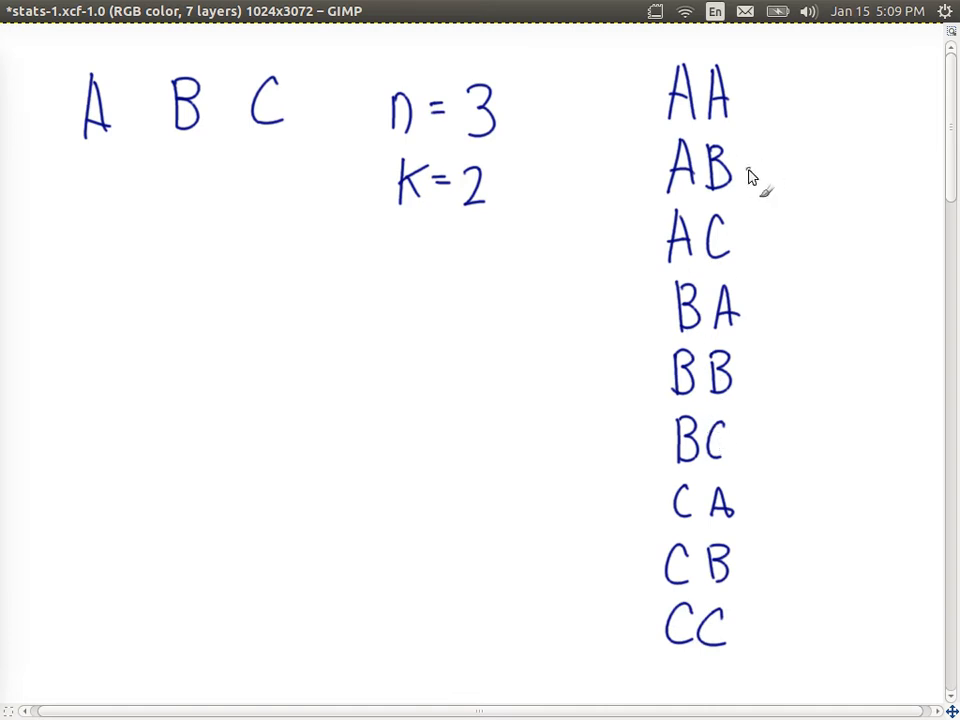
{"action": "mouse_move", "coordinate": [828, 302]}
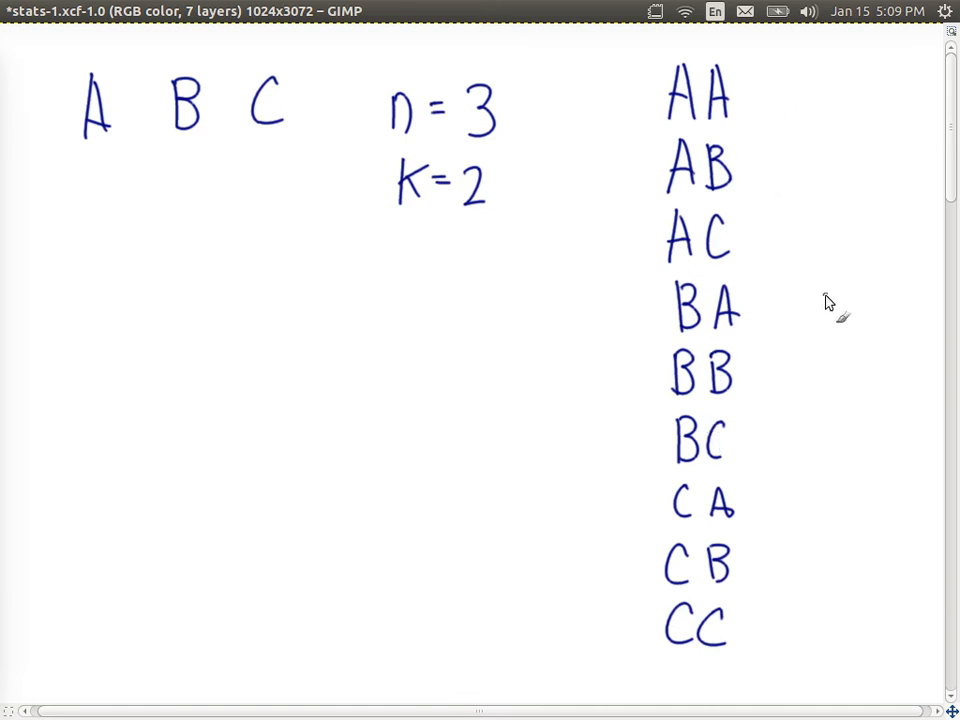
- Write the total 9 beside the pair list and start an expression below 'K = 2'
{"action": "left_click_drag", "start_coordinate": [830, 320], "coordinate": [856, 384]}
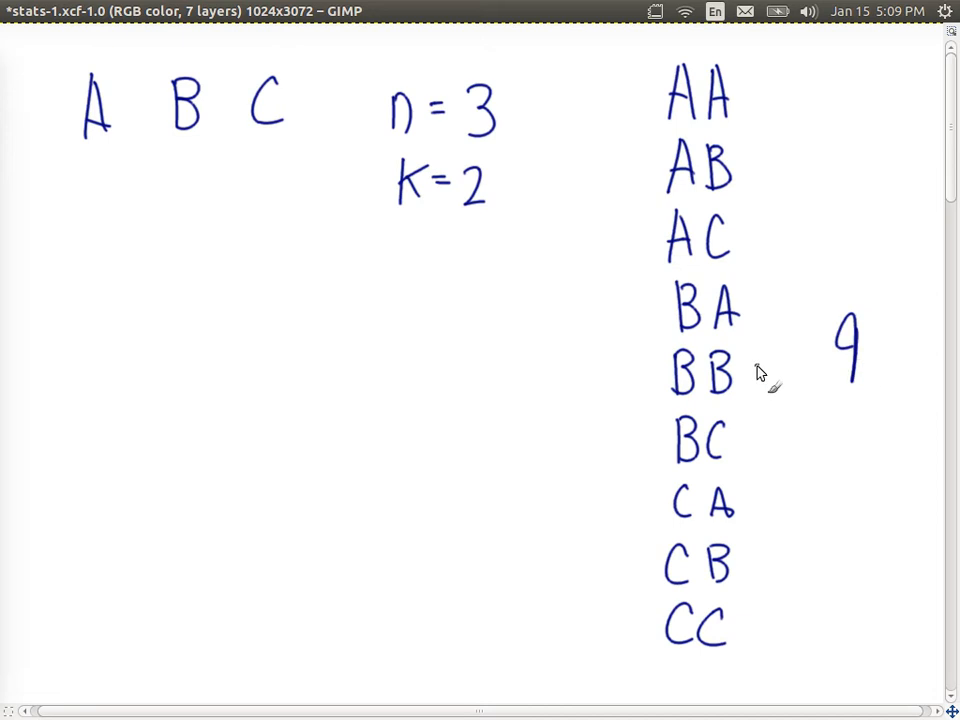
{"action": "mouse_move", "coordinate": [312, 278]}
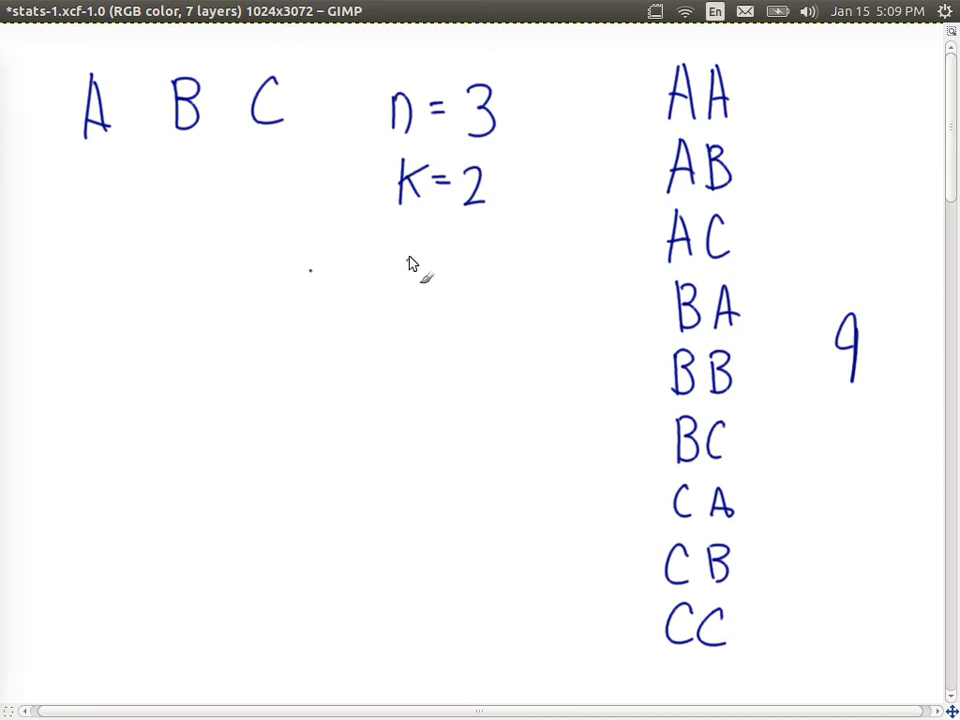
{"action": "mouse_move", "coordinate": [398, 284]}
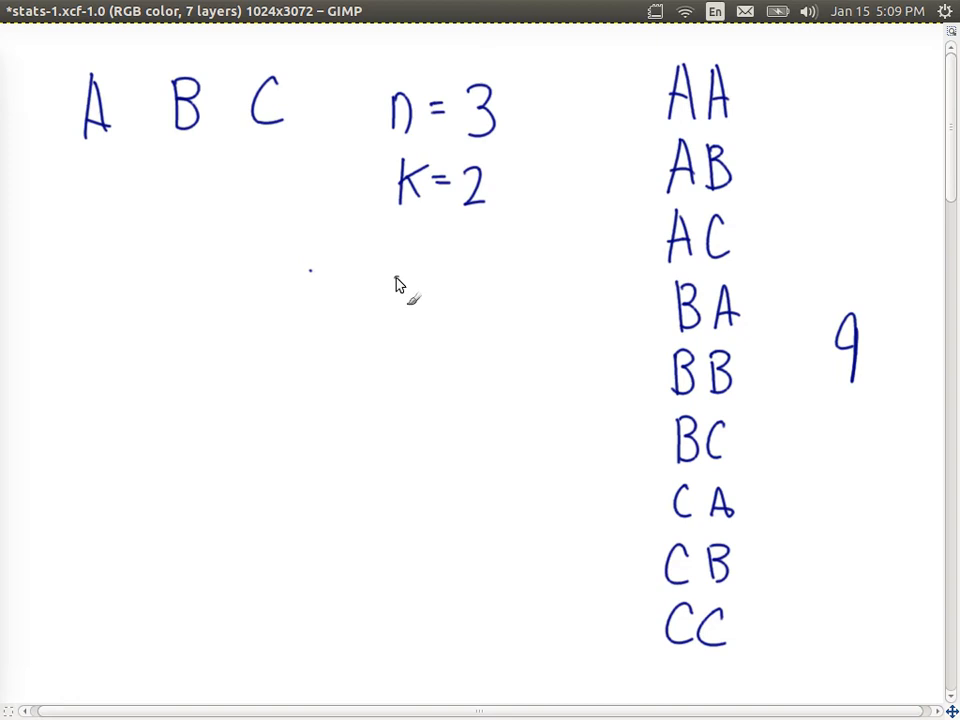
{"action": "left_click_drag", "start_coordinate": [396, 284], "coordinate": [410, 300]}
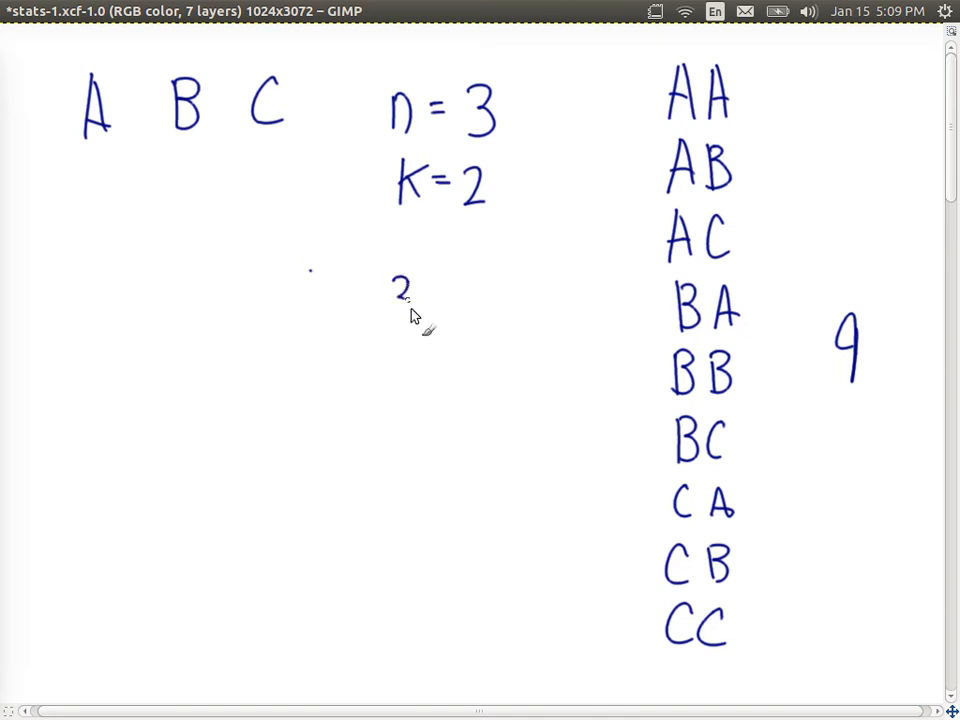
{"action": "left_click_drag", "start_coordinate": [390, 300], "coordinate": [470, 300]}
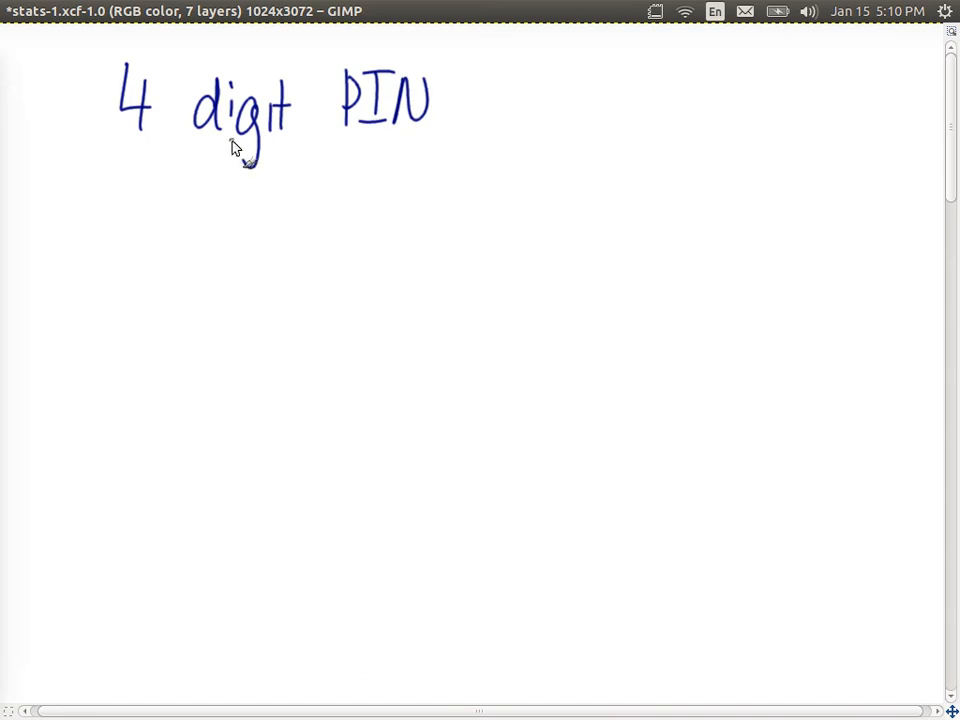
{"action": "mouse_move", "coordinate": [218, 136]}
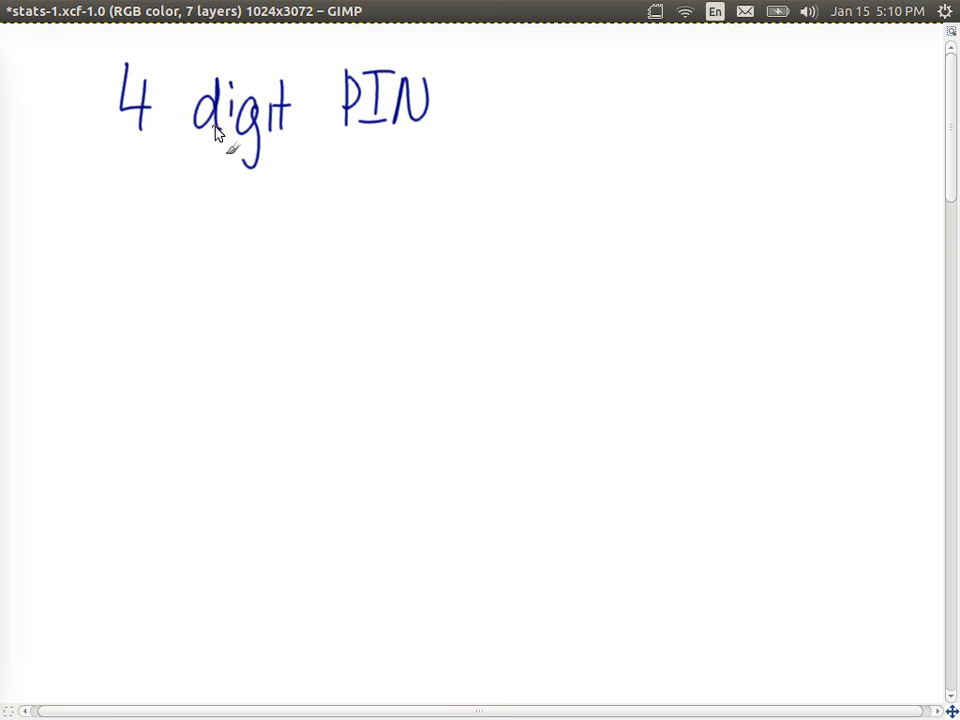
{"action": "mouse_move", "coordinate": [100, 222]}
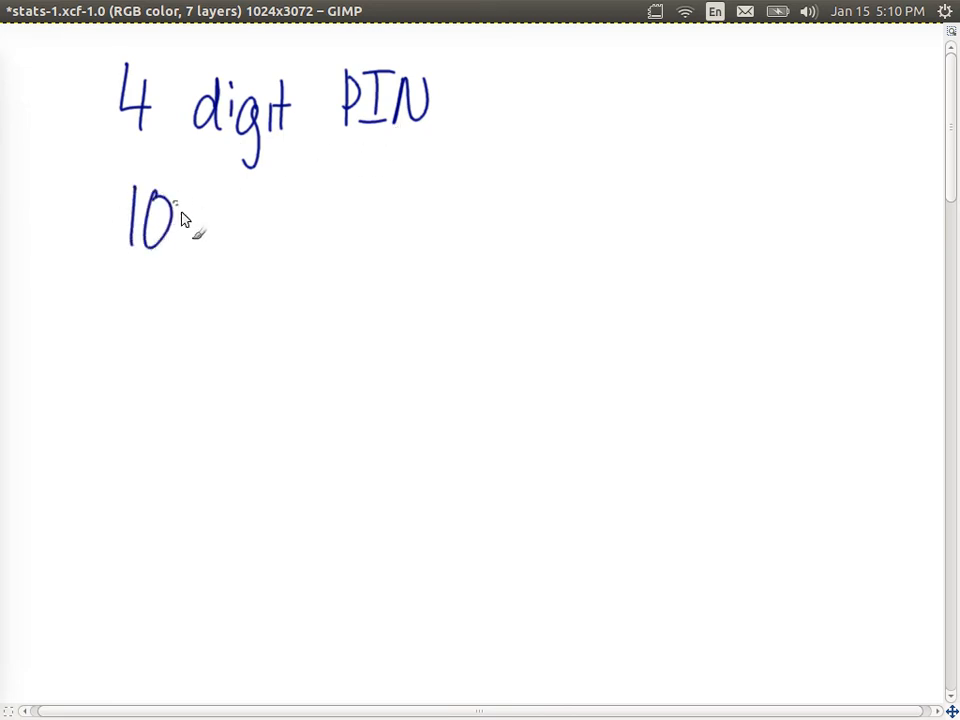
- Handwrite '10 digits', 'n=10' and the digit range '0→9' under the PIN heading
{"action": "left_click_drag", "start_coordinate": [184, 220], "coordinate": [276, 240]}
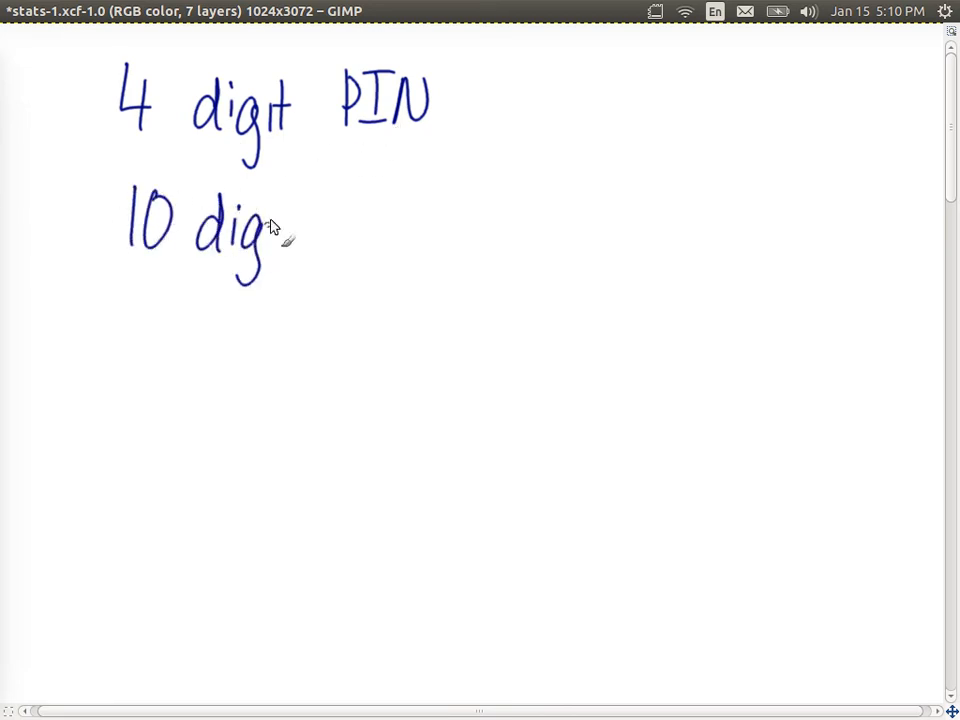
{"action": "left_click_drag", "start_coordinate": [280, 236], "coordinate": [384, 216]}
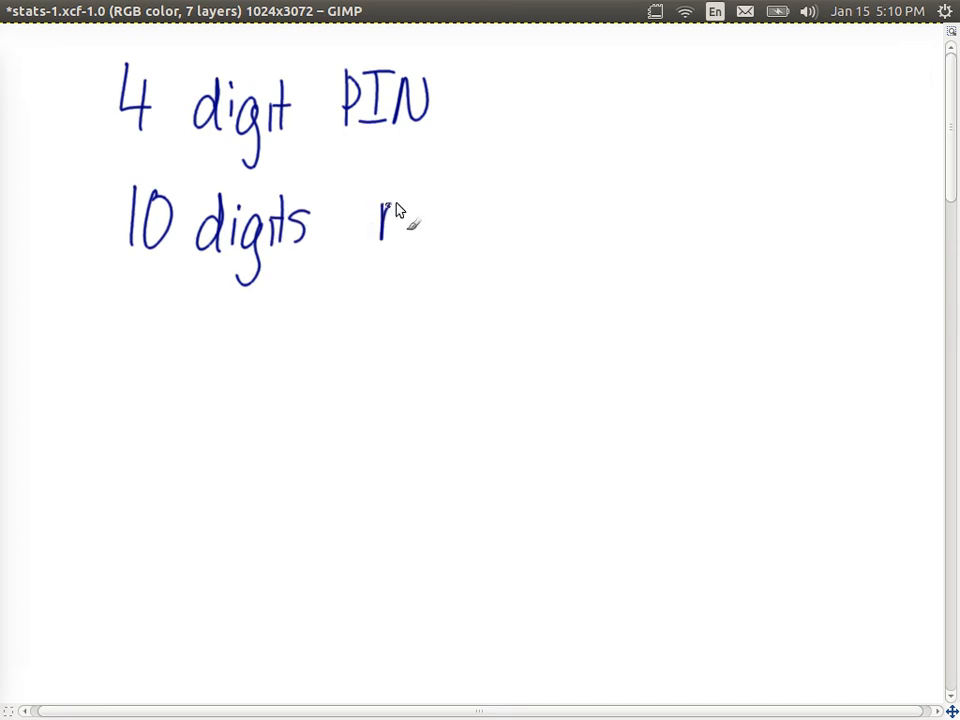
{"action": "left_click_drag", "start_coordinate": [376, 220], "coordinate": [476, 224]}
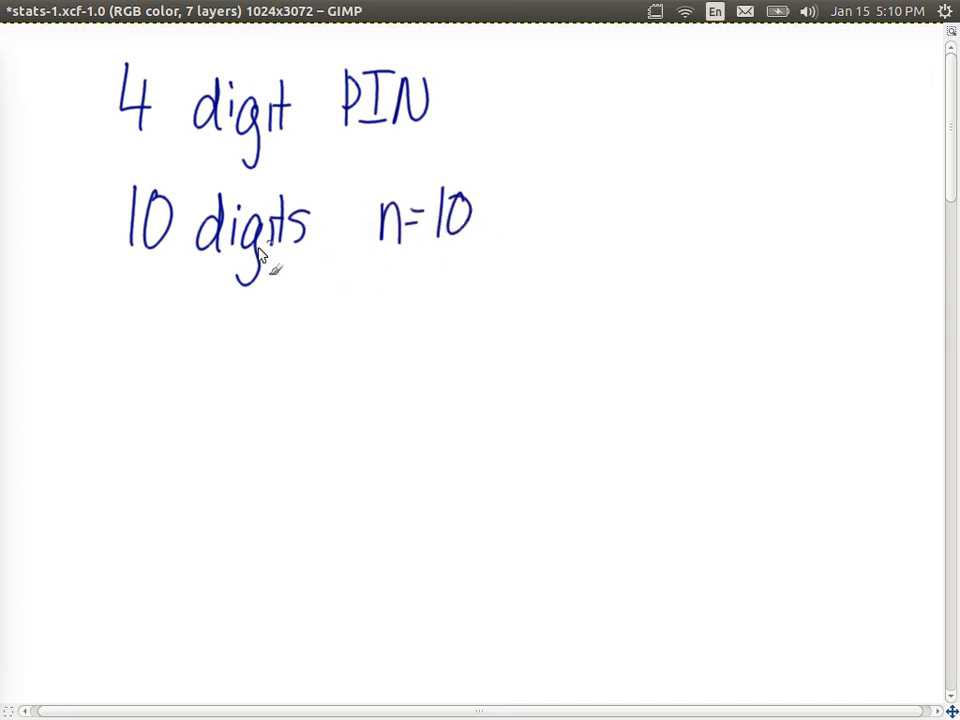
{"action": "mouse_move", "coordinate": [538, 222]}
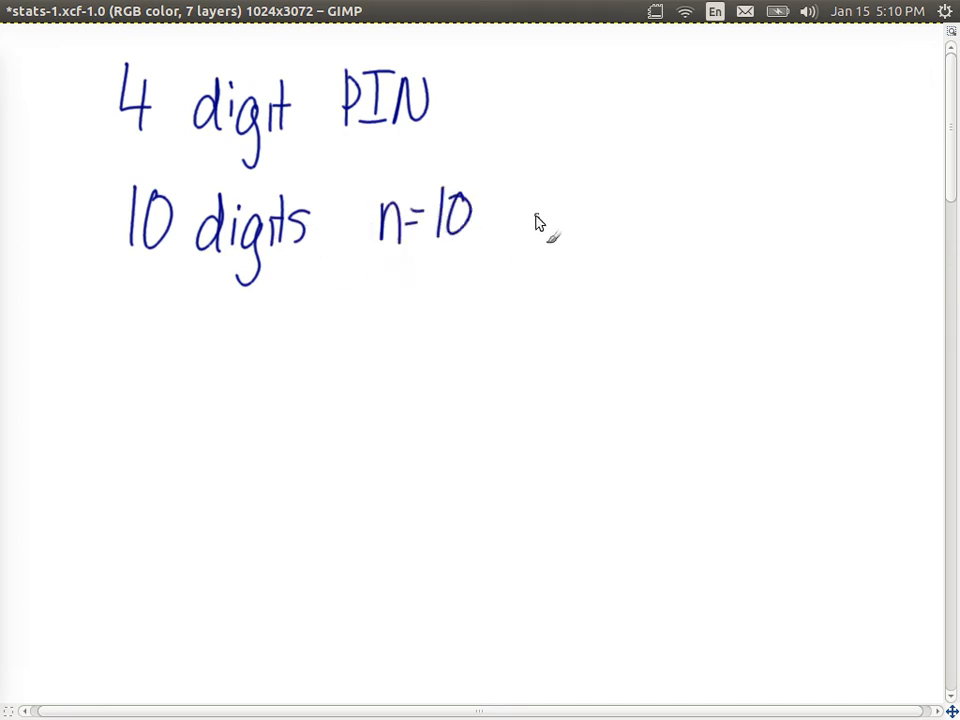
{"action": "left_click_drag", "start_coordinate": [556, 216], "coordinate": [680, 230]}
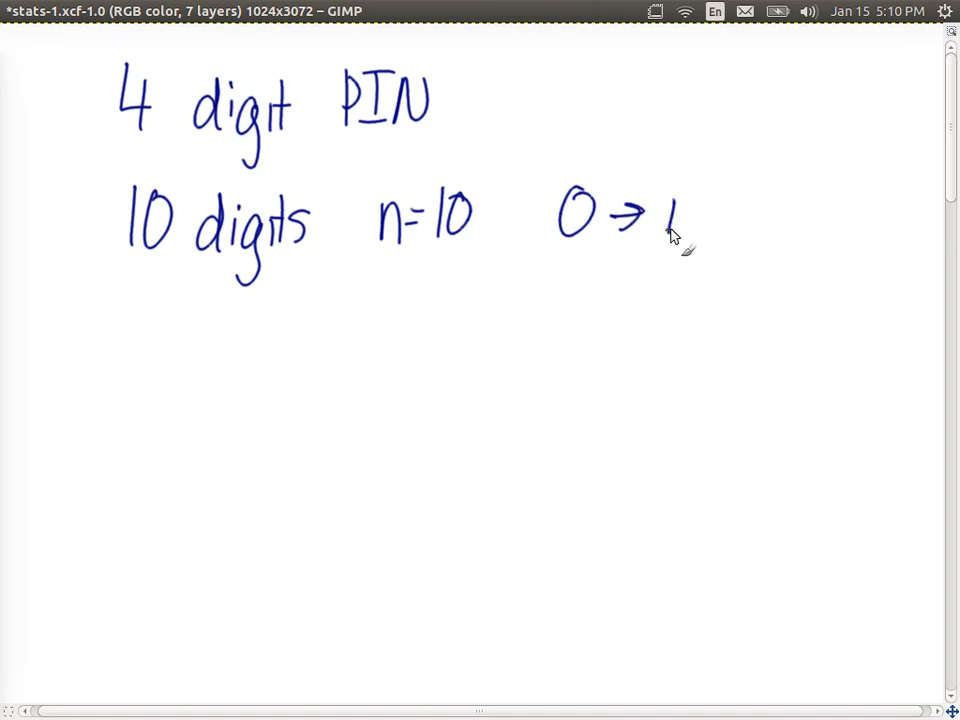
{"action": "left_click_drag", "start_coordinate": [660, 230], "coordinate": [676, 244]}
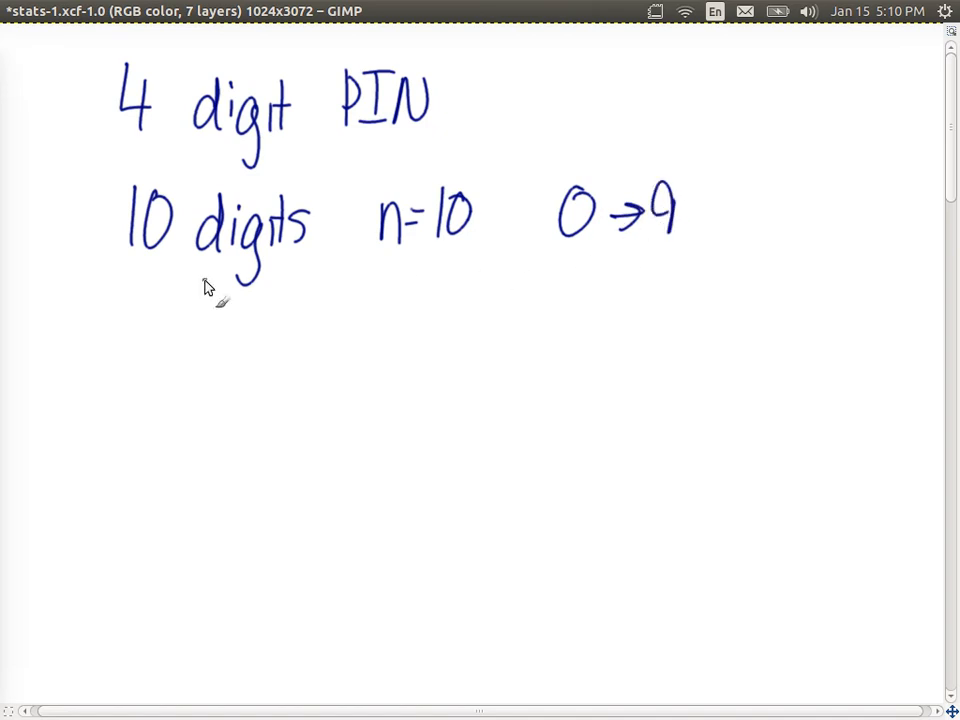
{"action": "mouse_move", "coordinate": [200, 156]}
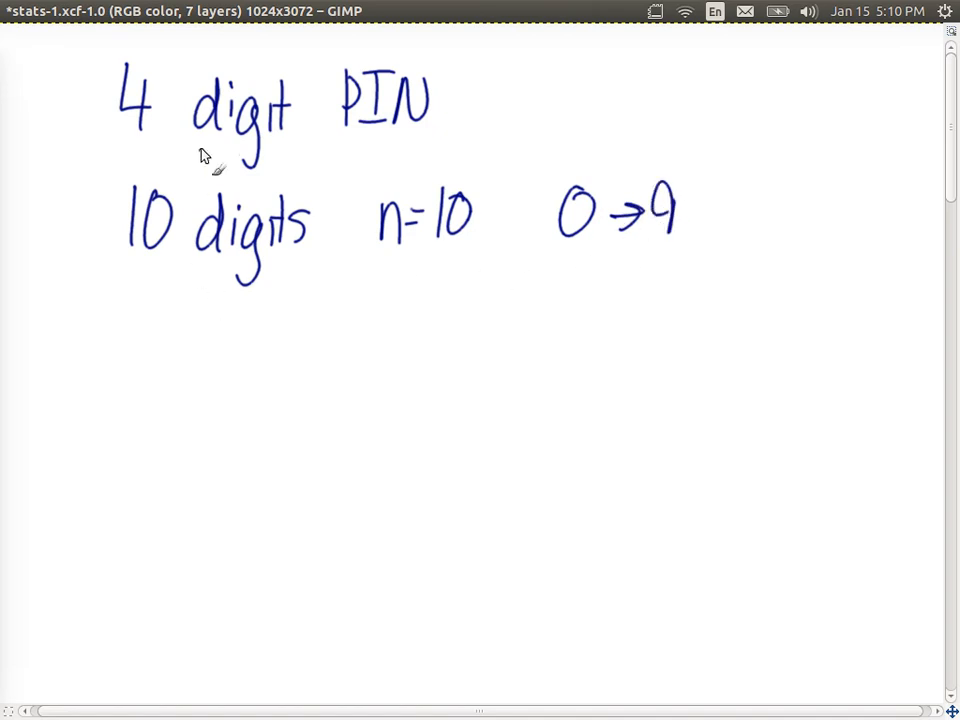
{"action": "mouse_move", "coordinate": [278, 364]}
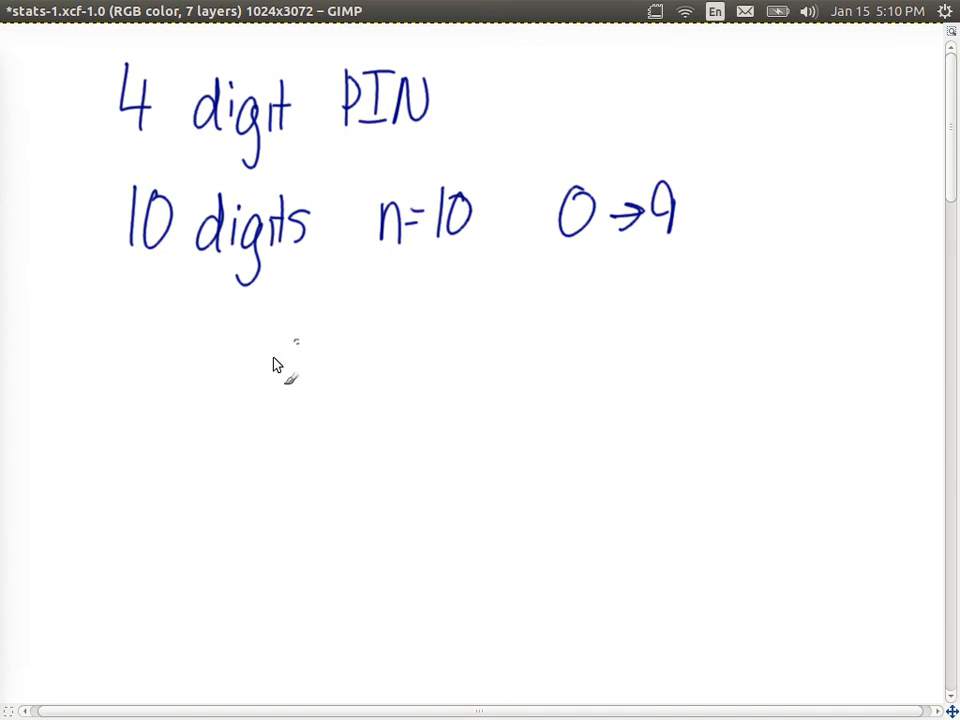
{"action": "mouse_move", "coordinate": [310, 308]}
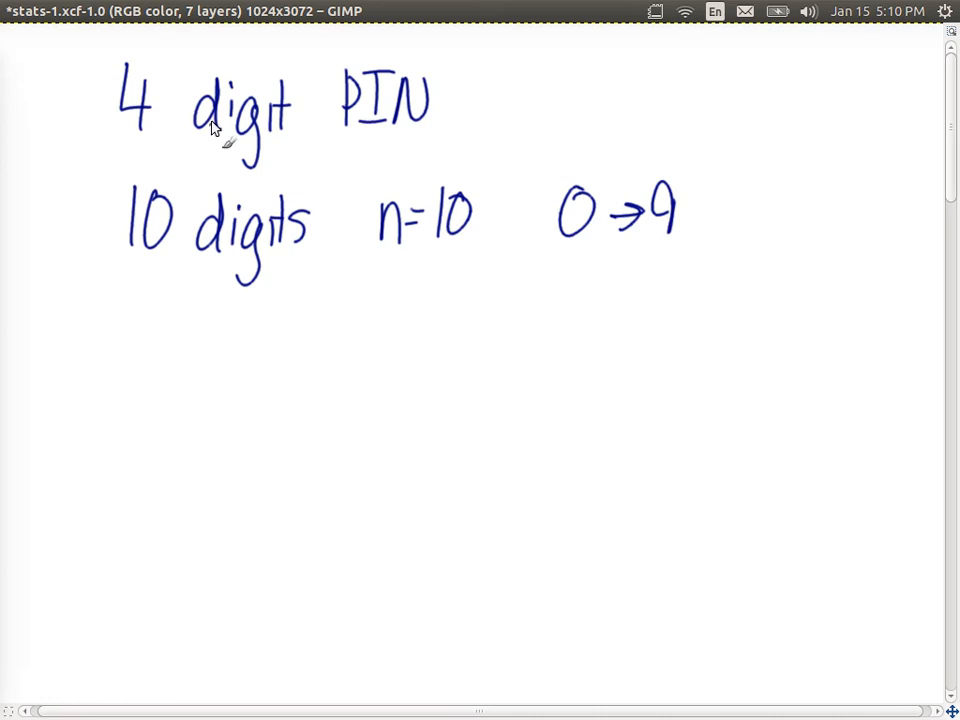
{"action": "mouse_move", "coordinate": [570, 232]}
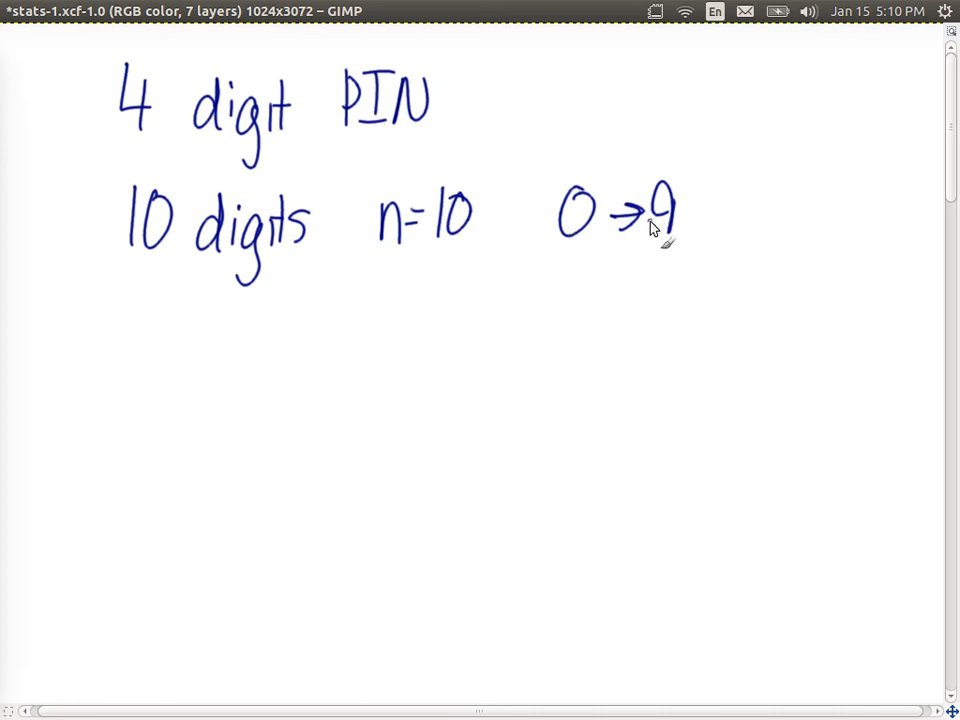
{"action": "mouse_move", "coordinate": [224, 136]}
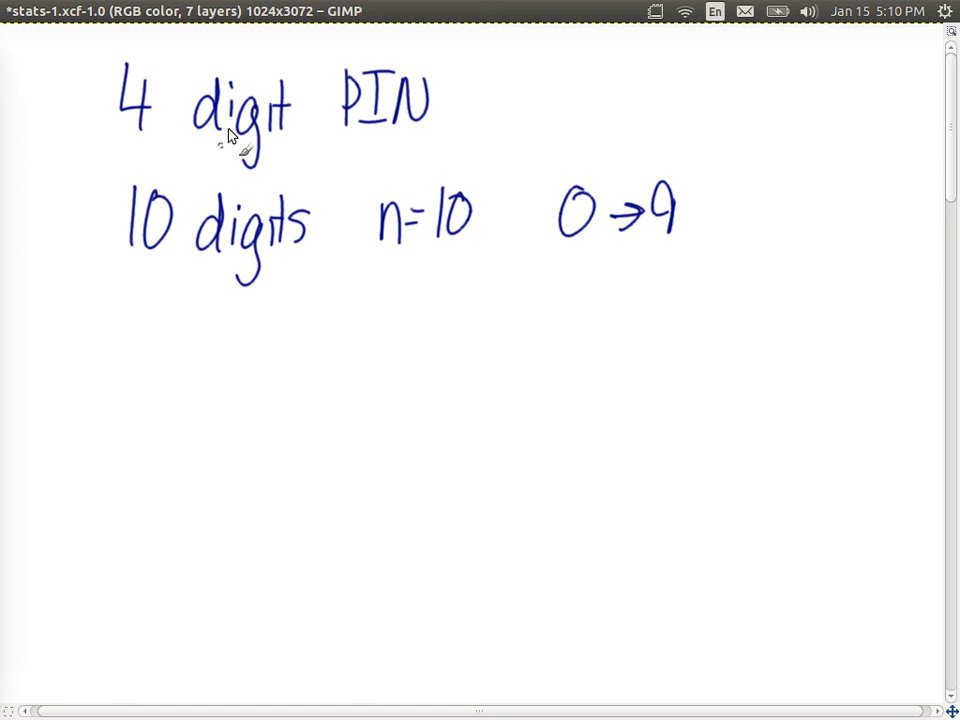
{"action": "mouse_move", "coordinate": [420, 132]}
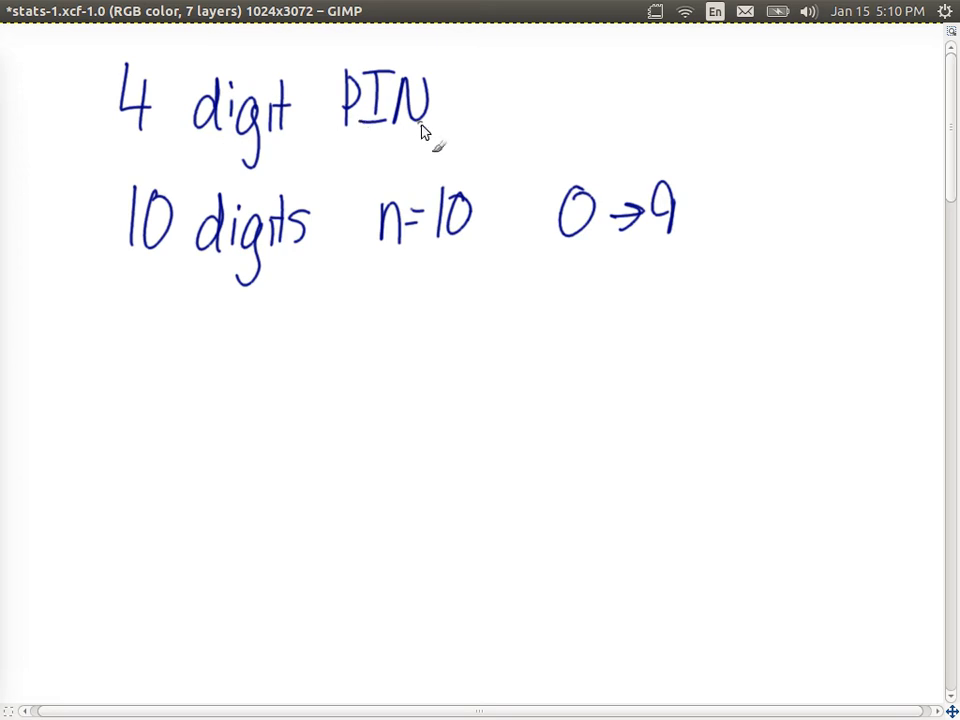
{"action": "mouse_move", "coordinate": [560, 104]}
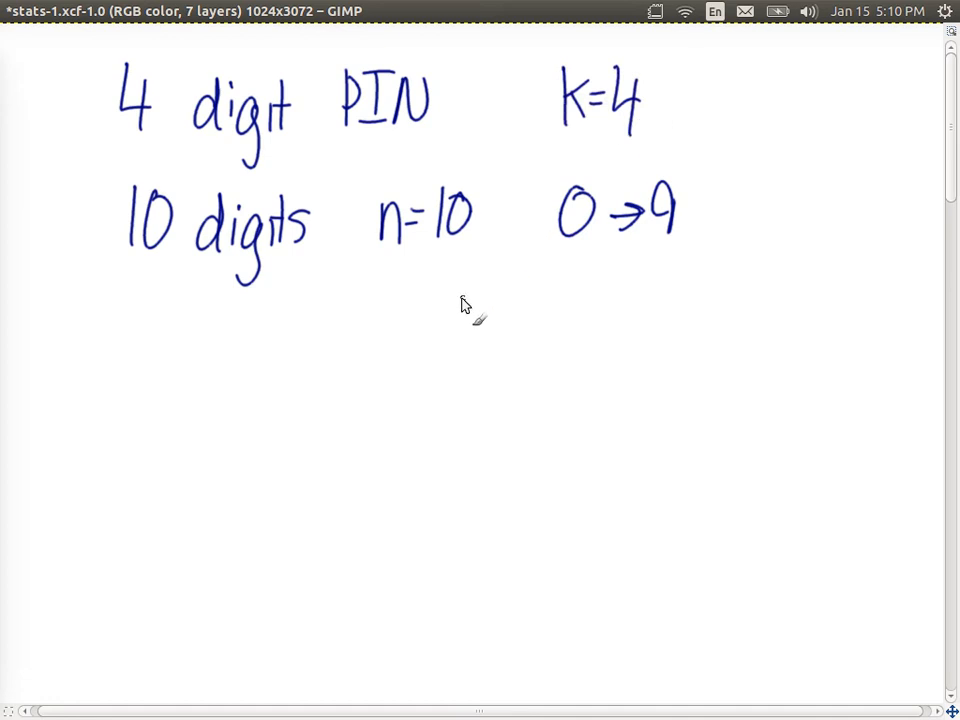
{"action": "mouse_move", "coordinate": [490, 290]}
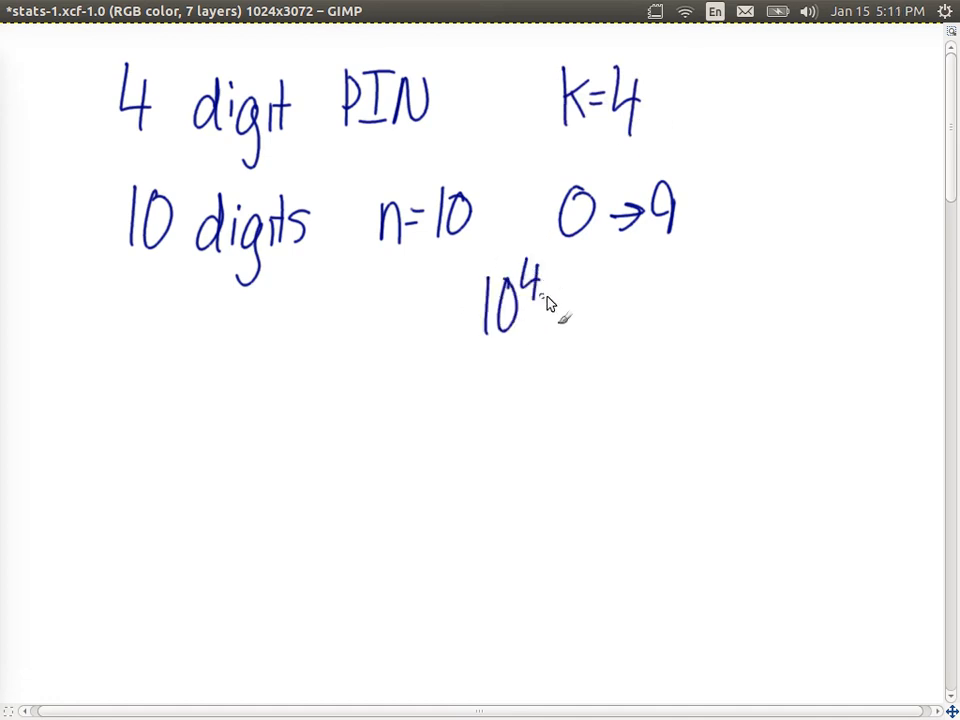
- Complete the equation '10^4 = 10000'
{"action": "left_click_drag", "start_coordinate": [560, 304], "coordinate": [616, 324]}
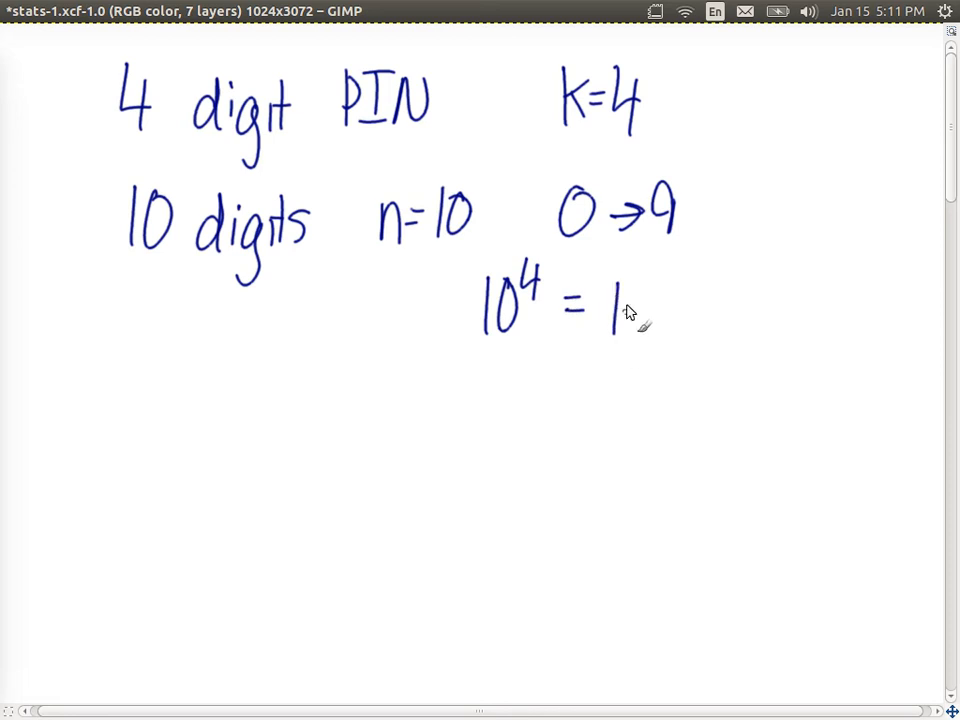
{"action": "left_click_drag", "start_coordinate": [624, 304], "coordinate": [720, 320]}
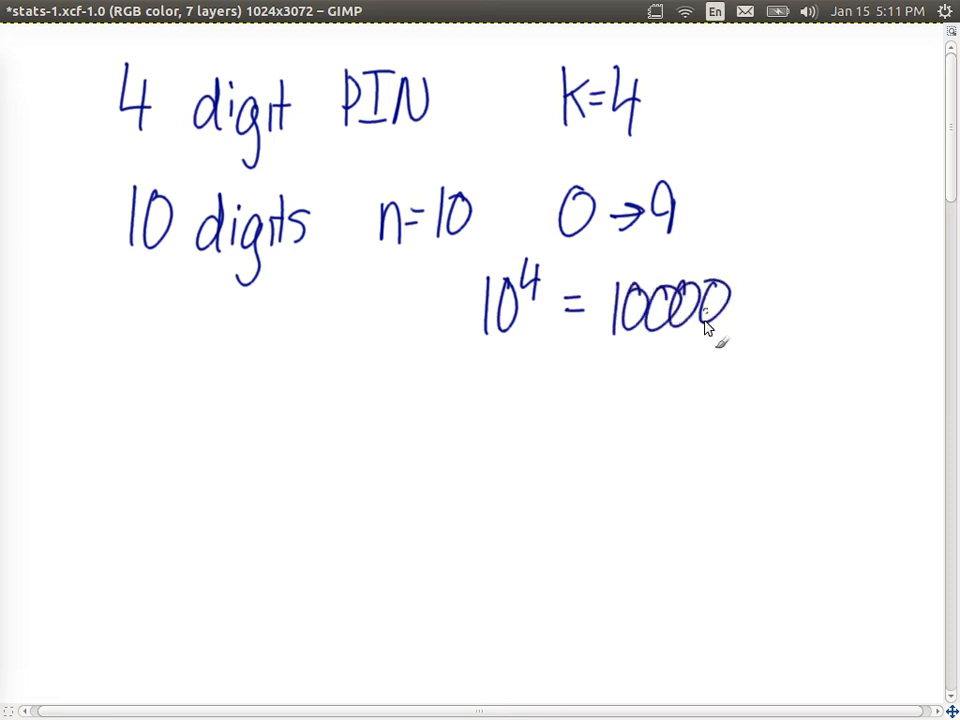
{"action": "mouse_move", "coordinate": [80, 344]}
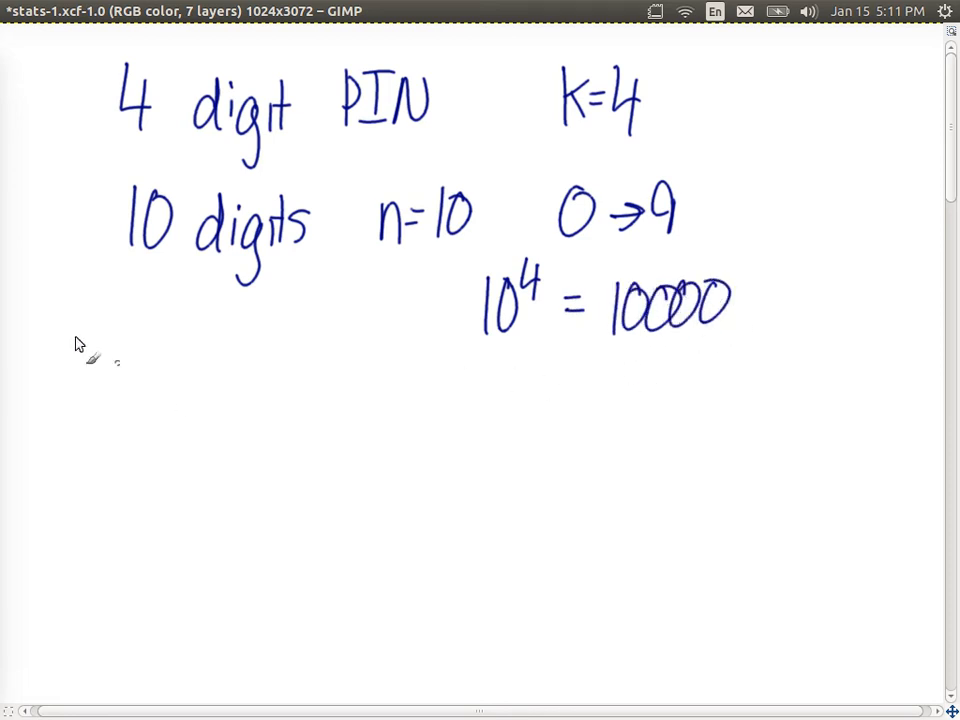
{"action": "mouse_move", "coordinate": [152, 340]}
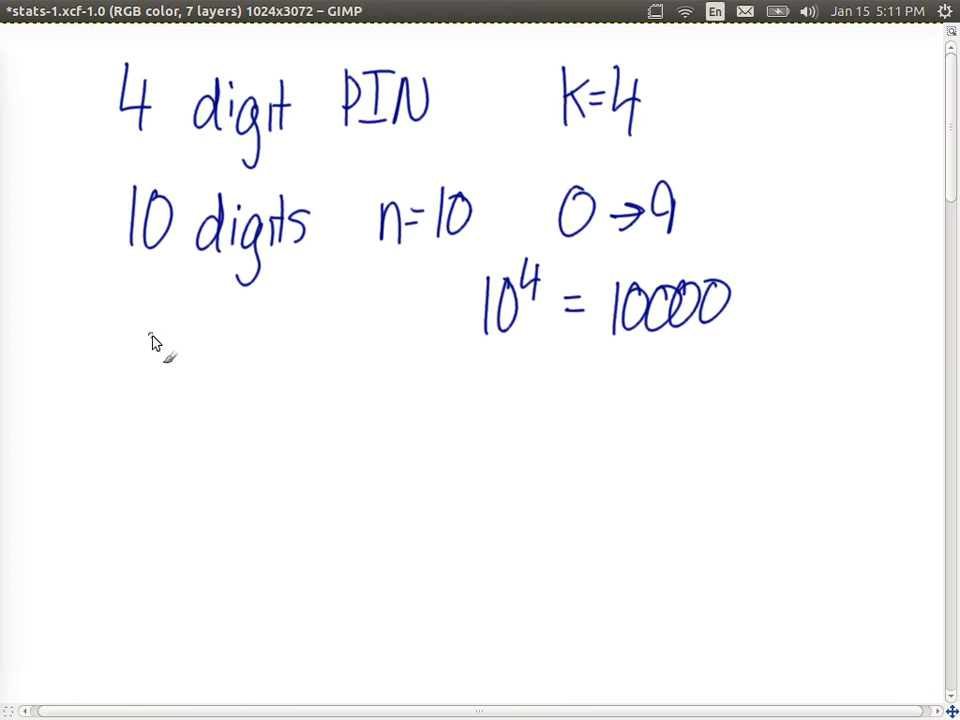
{"action": "mouse_move", "coordinate": [148, 354]}
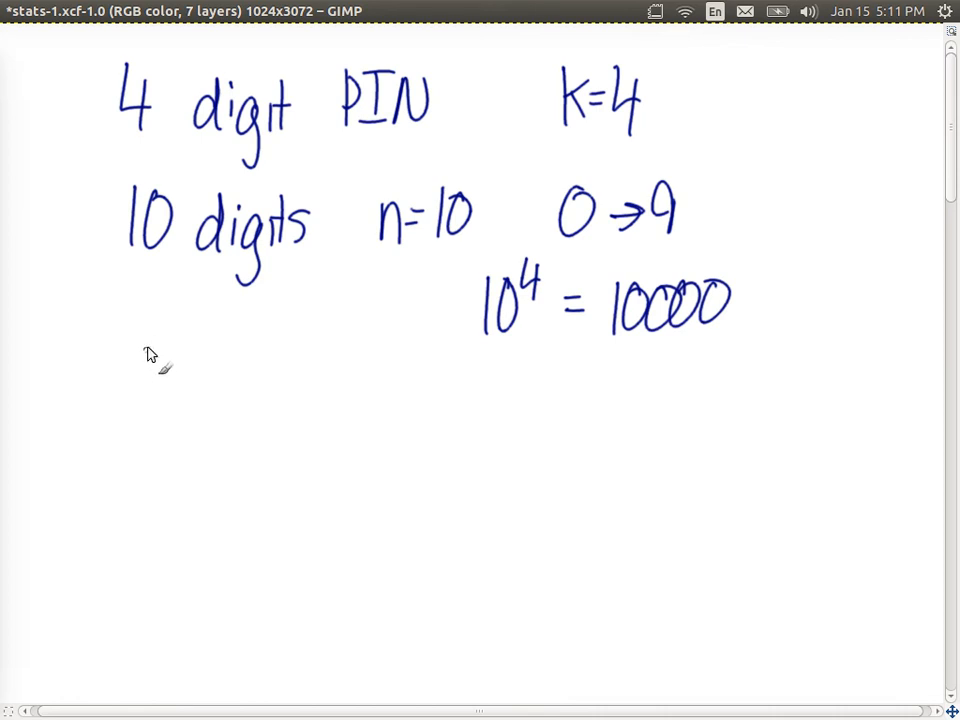
- List the PINs 0000, 0001, 0002, a down arrow, and the final PIN 9999
{"action": "left_click_drag", "start_coordinate": [126, 360], "coordinate": [216, 360]}
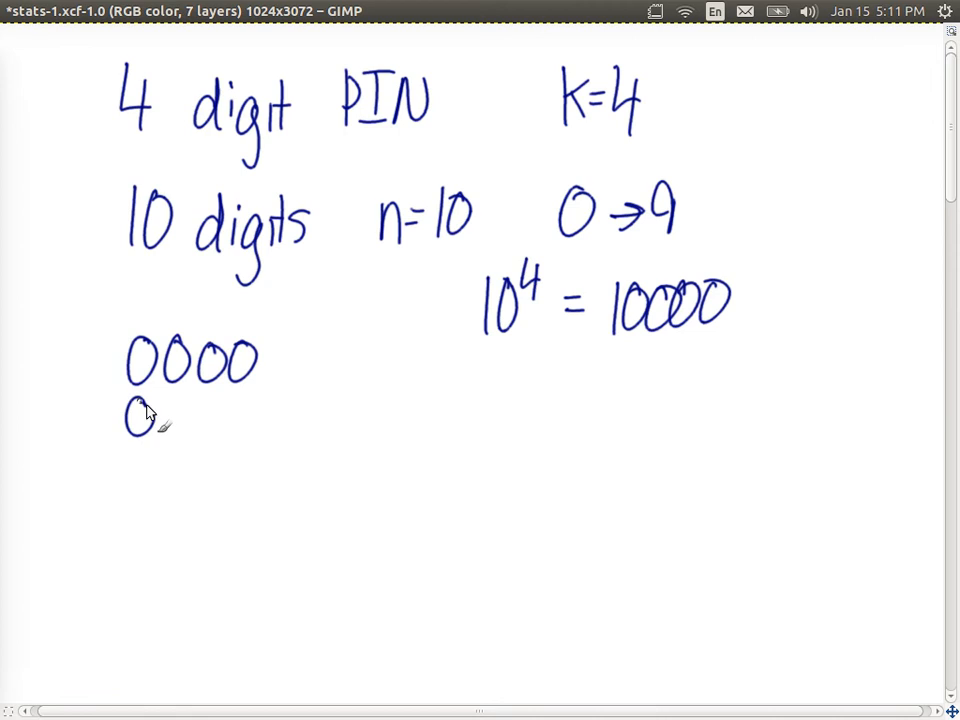
{"action": "left_click_drag", "start_coordinate": [156, 414], "coordinate": [244, 414]}
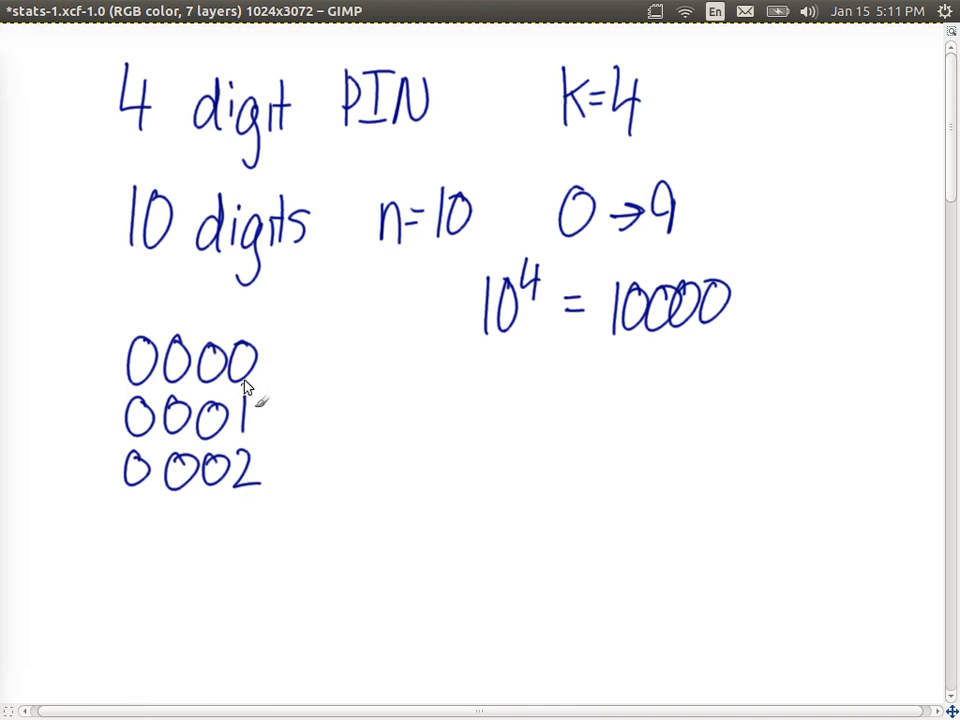
{"action": "mouse_move", "coordinate": [248, 424]}
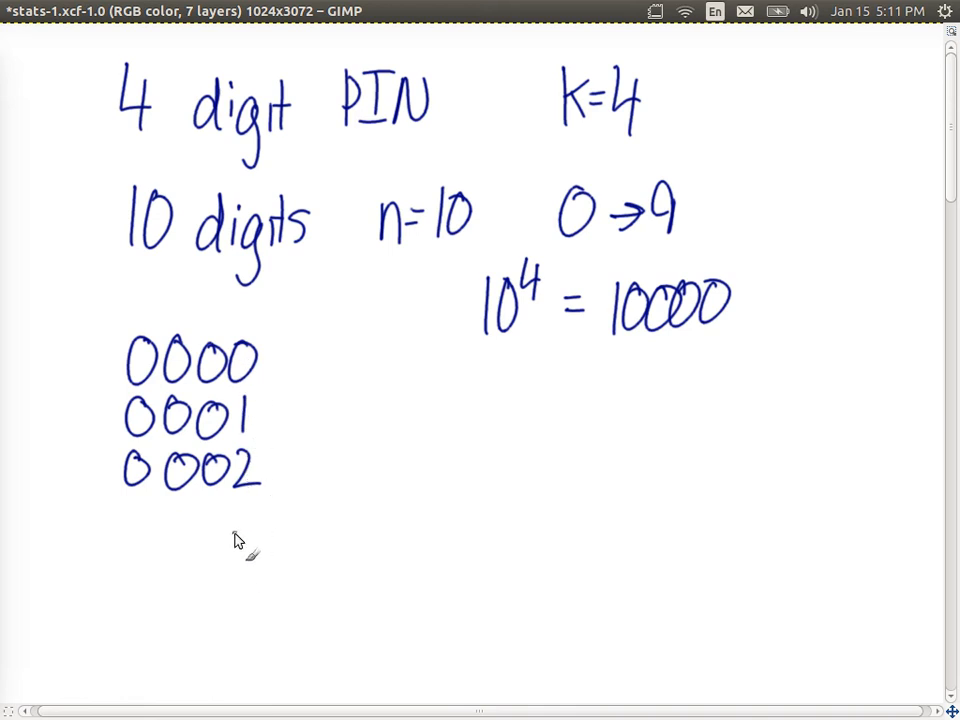
{"action": "mouse_move", "coordinate": [220, 424]}
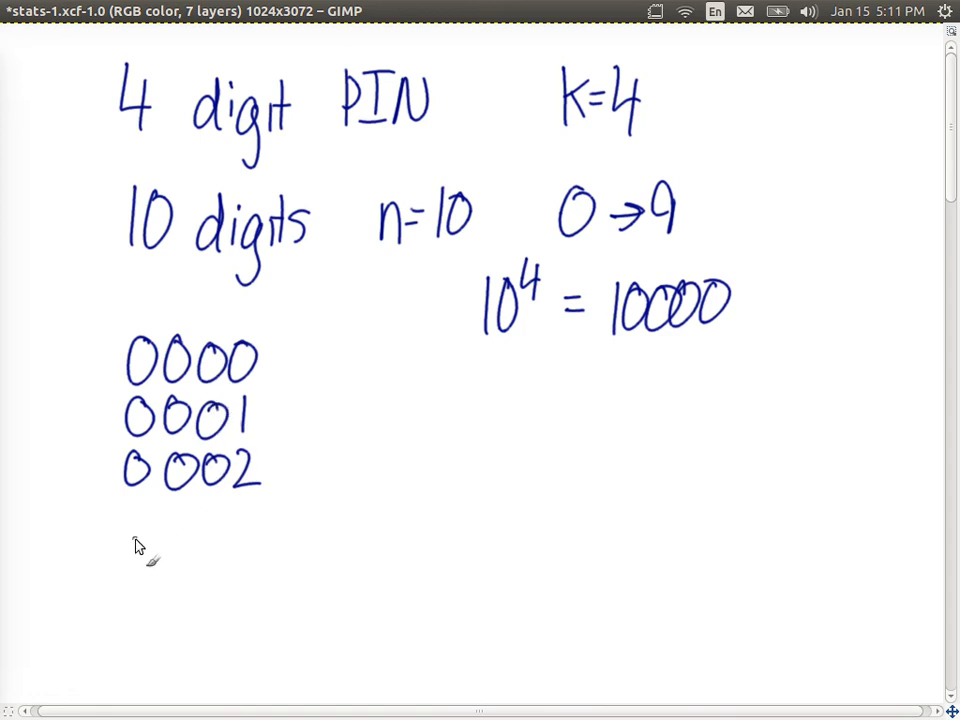
{"action": "left_click_drag", "start_coordinate": [184, 524], "coordinate": [184, 576]}
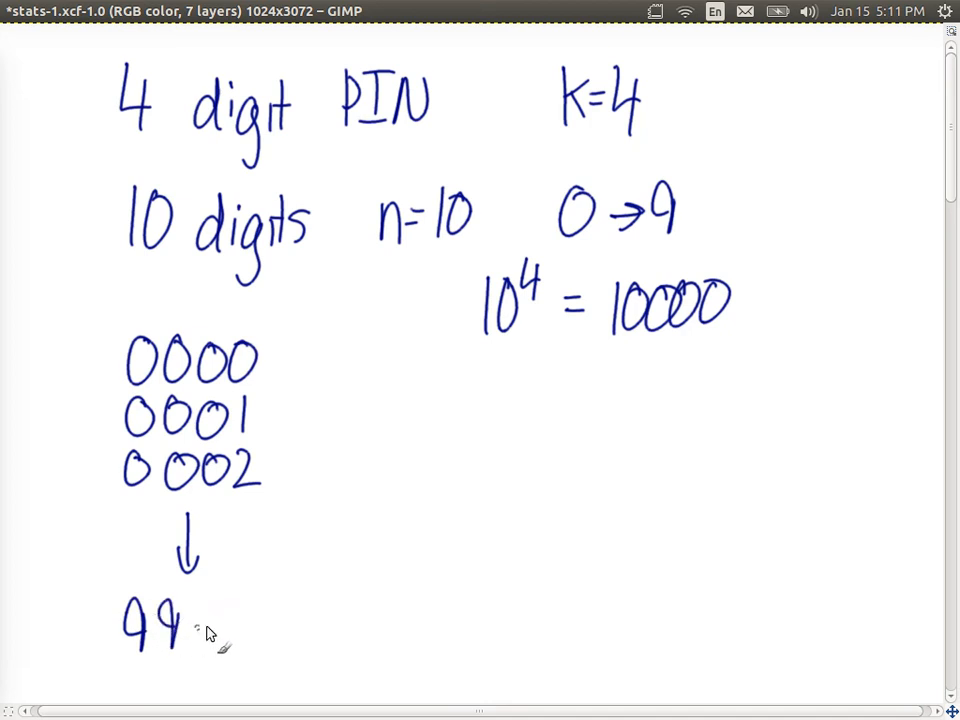
{"action": "left_click_drag", "start_coordinate": [180, 620], "coordinate": [240, 630]}
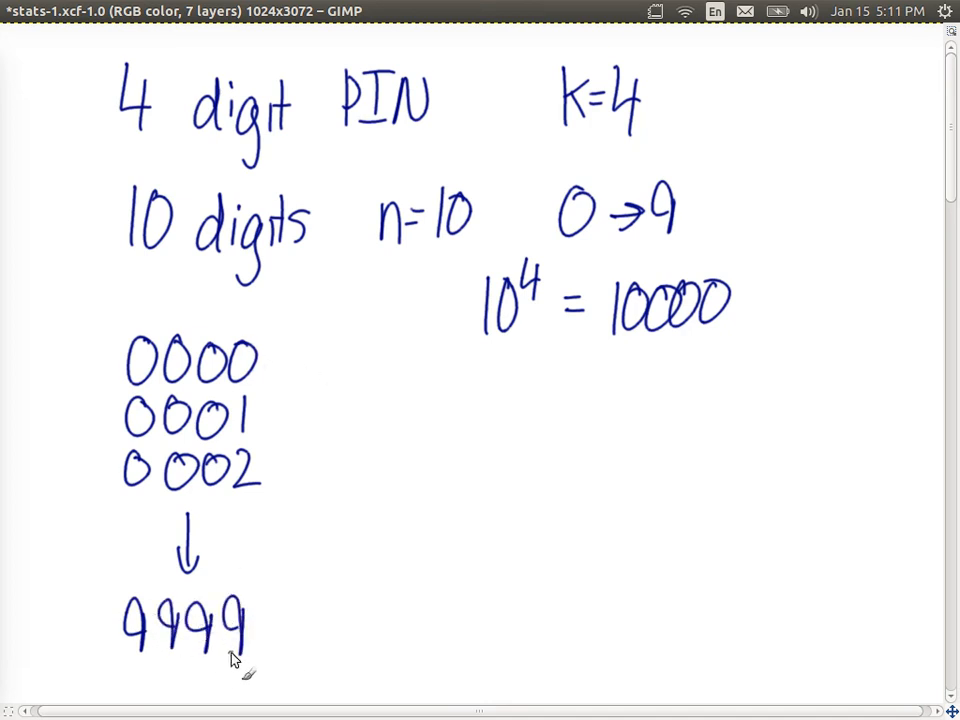
{"action": "mouse_move", "coordinate": [282, 632]}
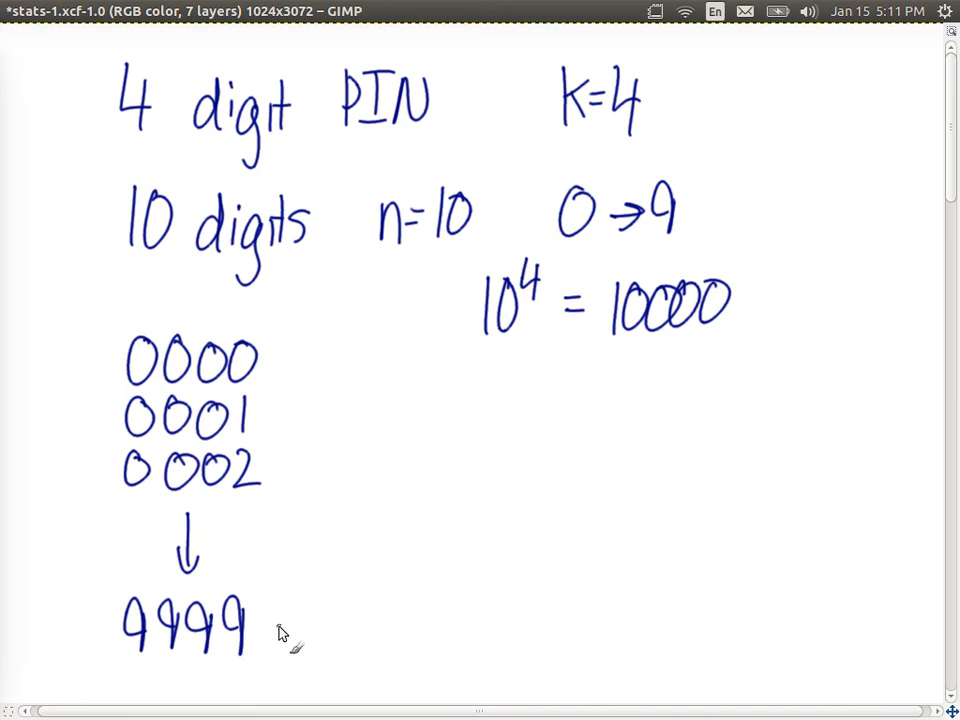
{"action": "mouse_move", "coordinate": [284, 632]}
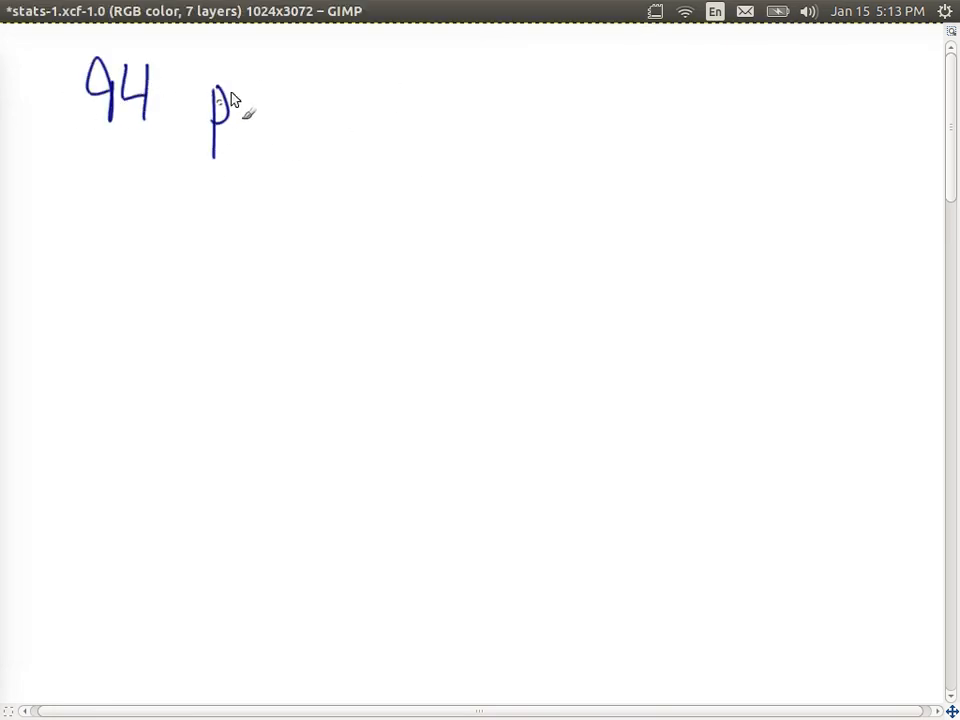
- Finish the line '94 printable characters'
{"action": "left_click_drag", "start_coordinate": [210, 120], "coordinate": [316, 100]}
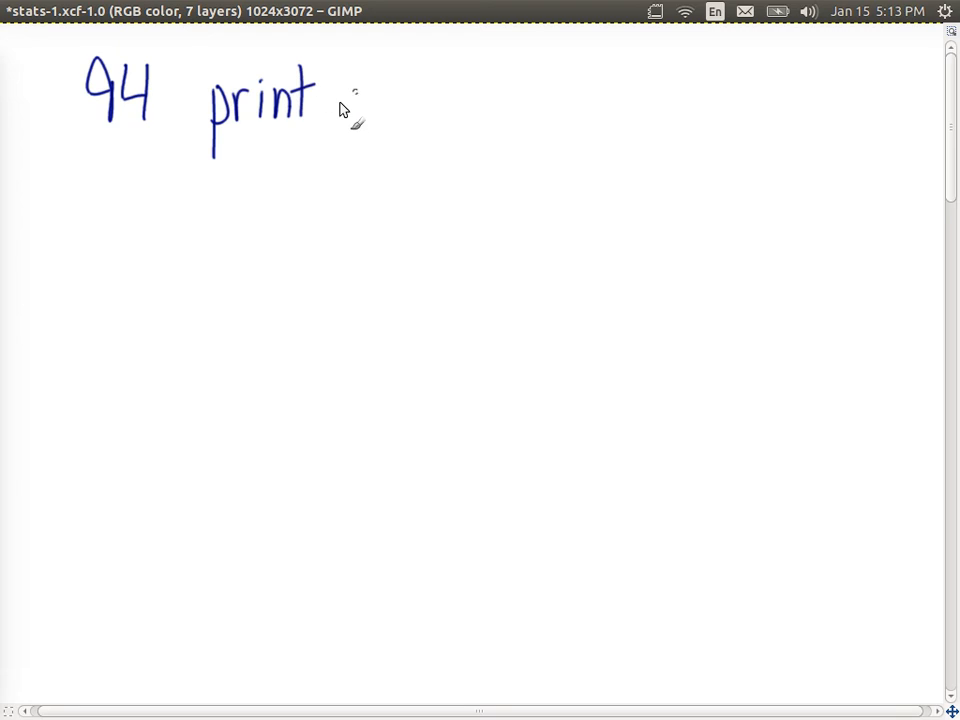
{"action": "left_click_drag", "start_coordinate": [324, 104], "coordinate": [404, 104]}
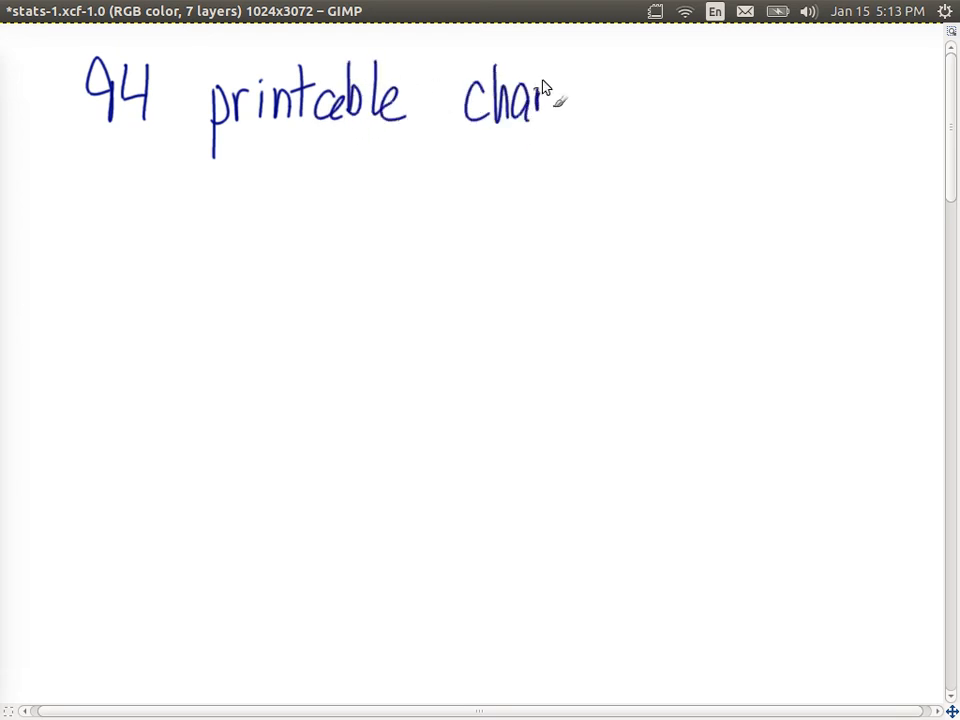
{"action": "left_click_drag", "start_coordinate": [544, 100], "coordinate": [636, 114]}
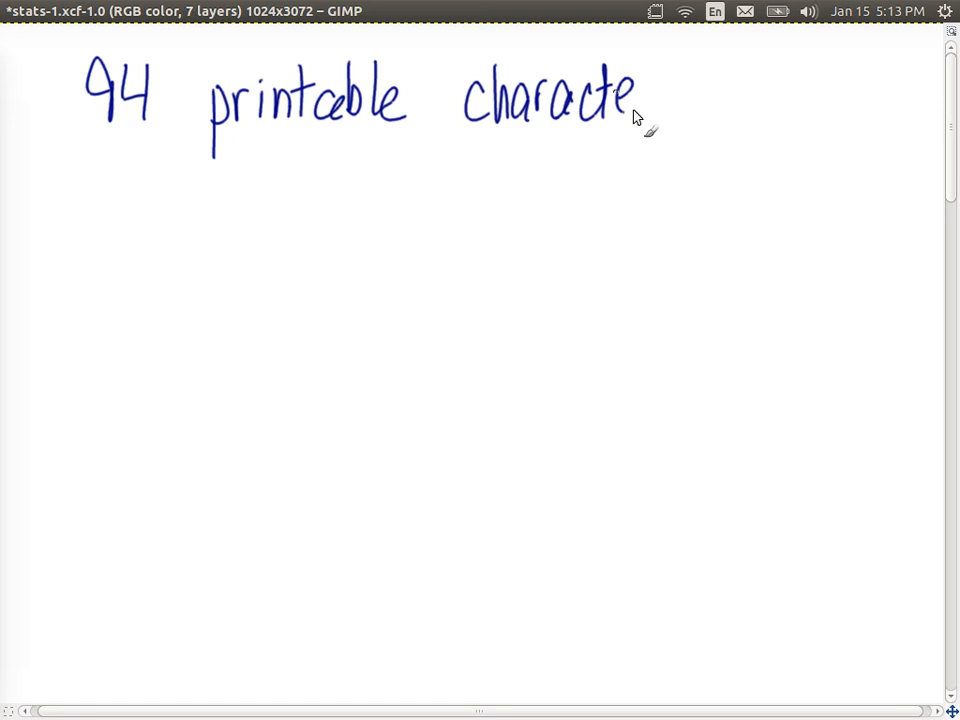
{"action": "left_click_drag", "start_coordinate": [636, 110], "coordinate": [684, 114]}
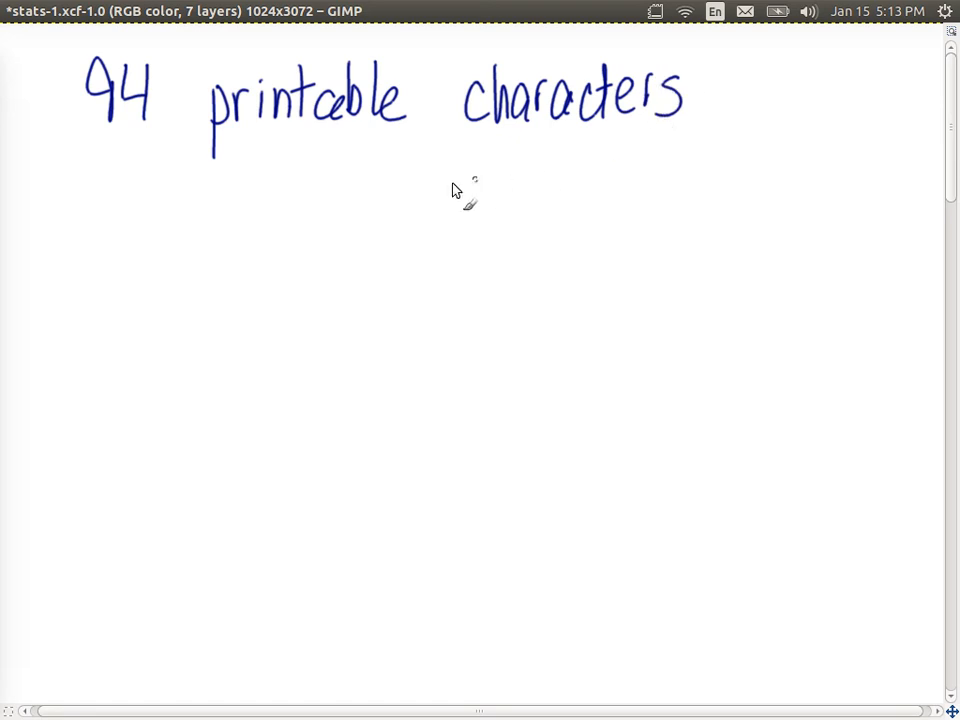
{"action": "mouse_move", "coordinate": [362, 216]}
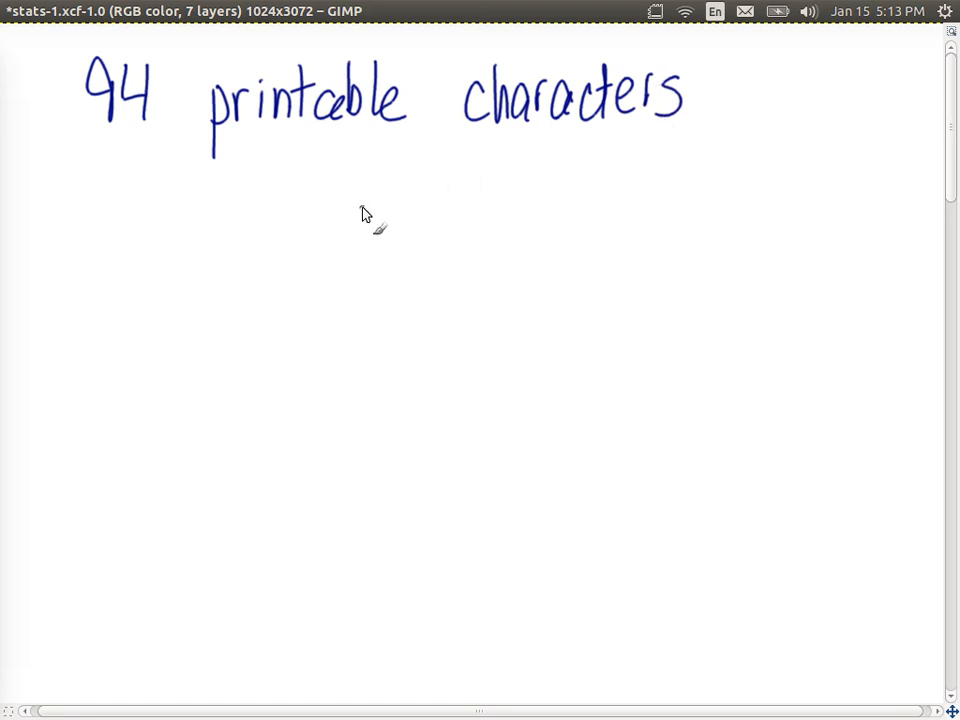
{"action": "mouse_move", "coordinate": [262, 258]}
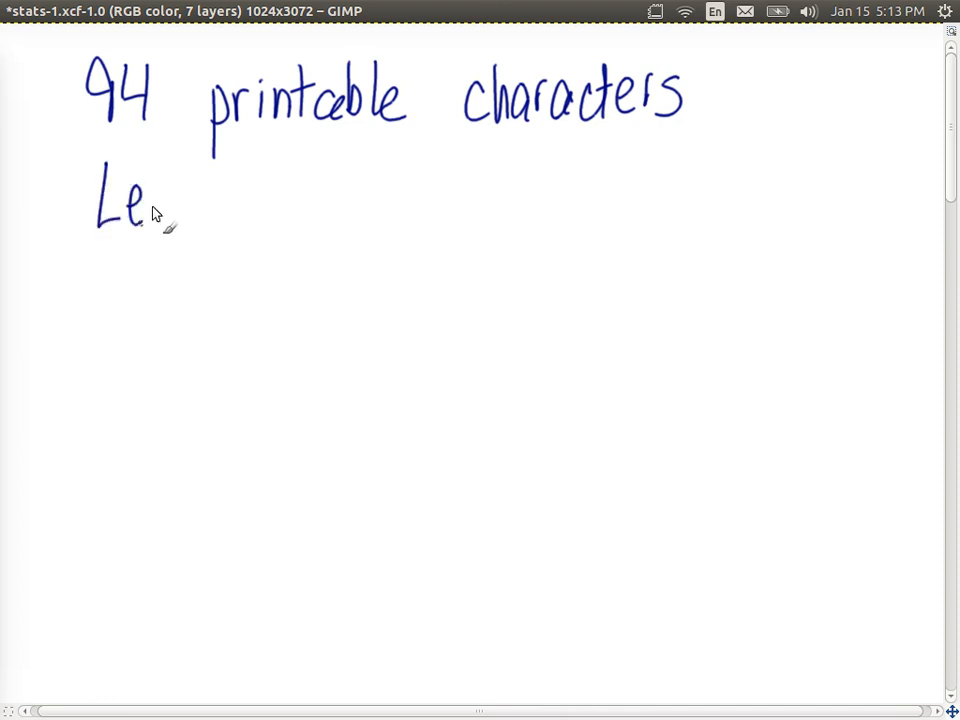
- Handwrite the second line 'Length of password = 8'
{"action": "left_click_drag", "start_coordinate": [150, 210], "coordinate": [224, 224]}
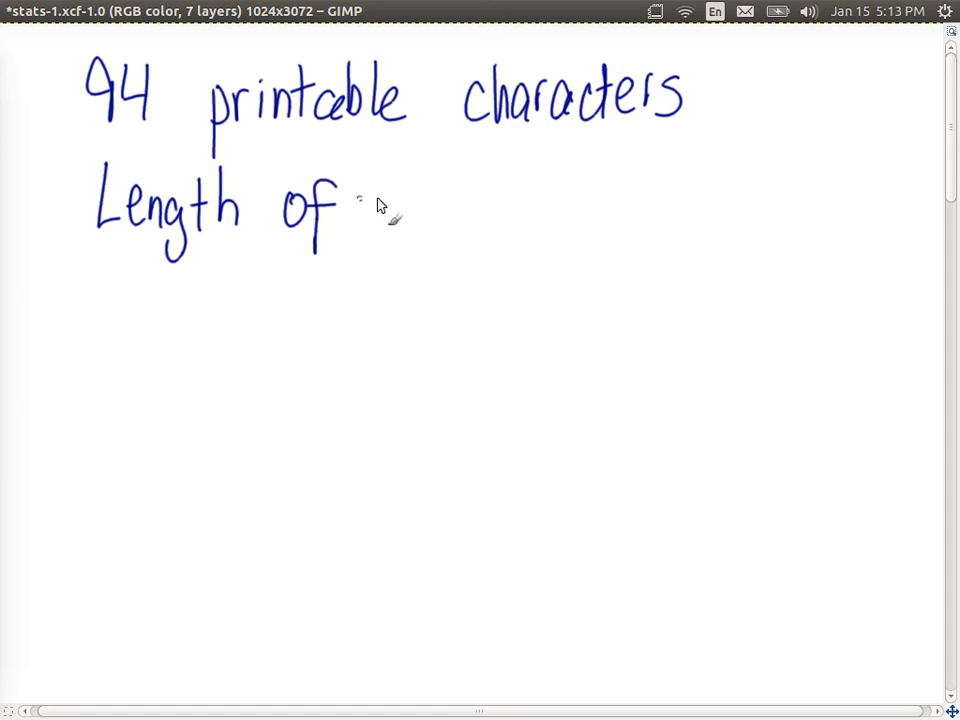
{"action": "left_click_drag", "start_coordinate": [360, 210], "coordinate": [460, 216]}
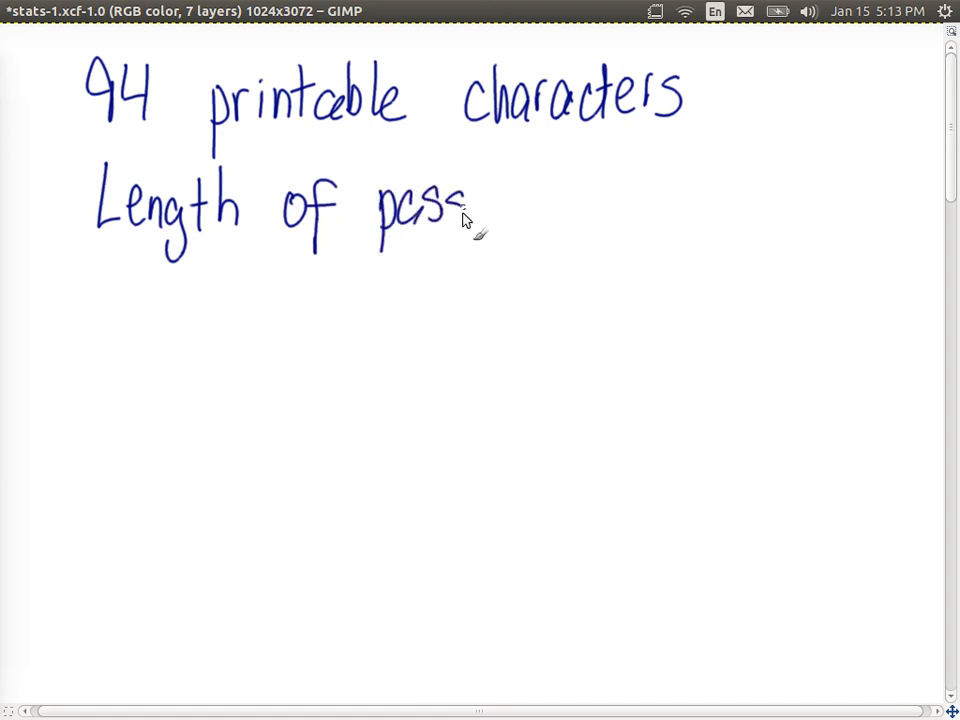
{"action": "left_click_drag", "start_coordinate": [464, 210], "coordinate": [560, 216]}
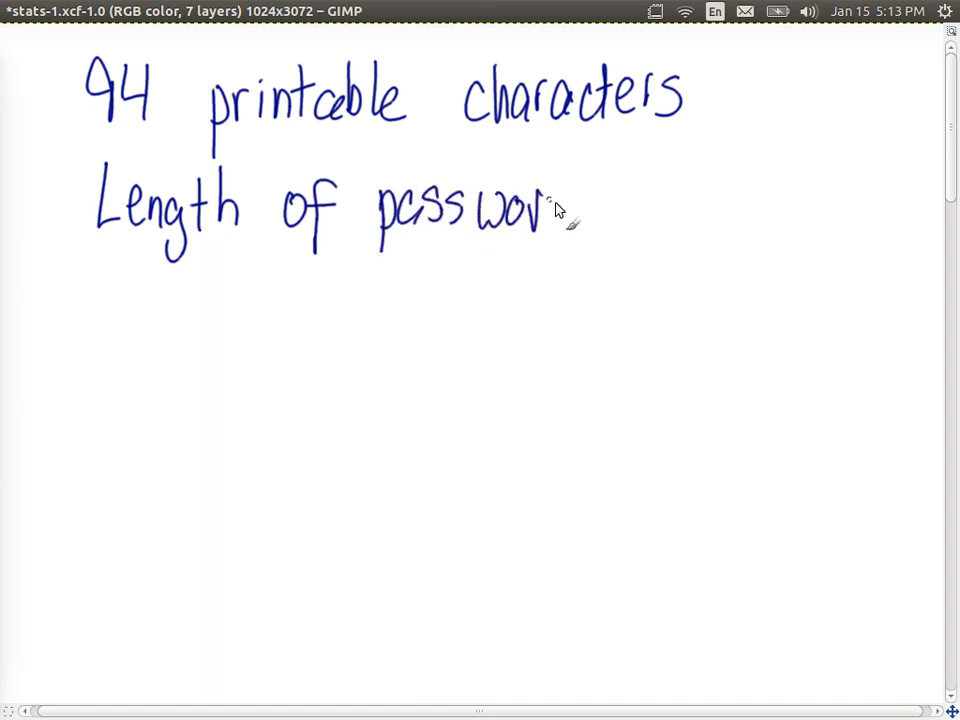
{"action": "left_click_drag", "start_coordinate": [556, 210], "coordinate": [570, 230]}
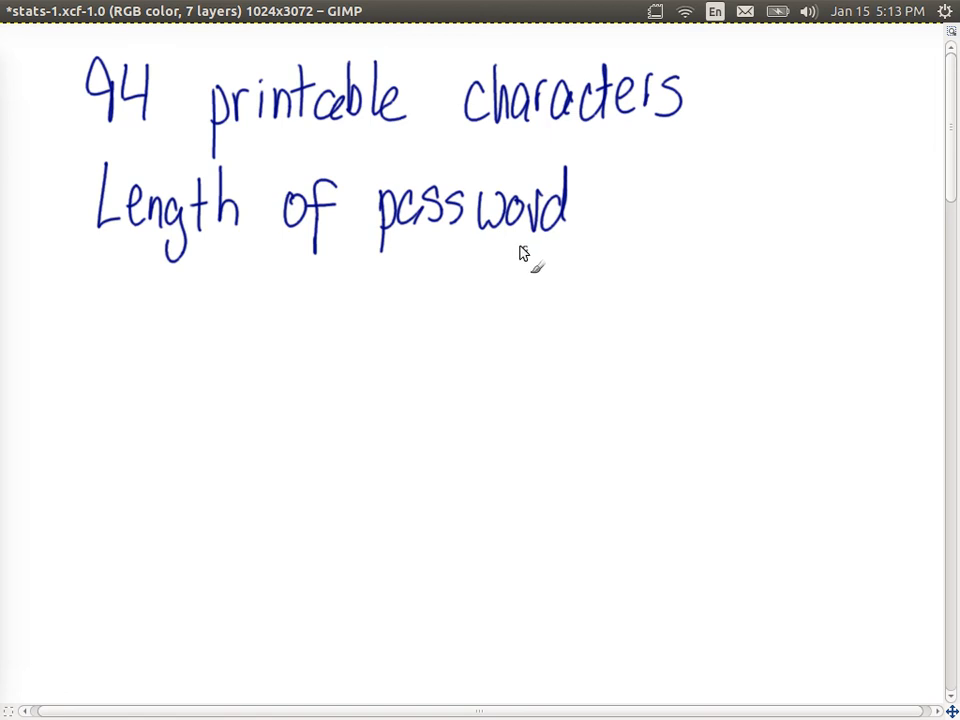
{"action": "left_click_drag", "start_coordinate": [616, 196], "coordinate": [644, 210]}
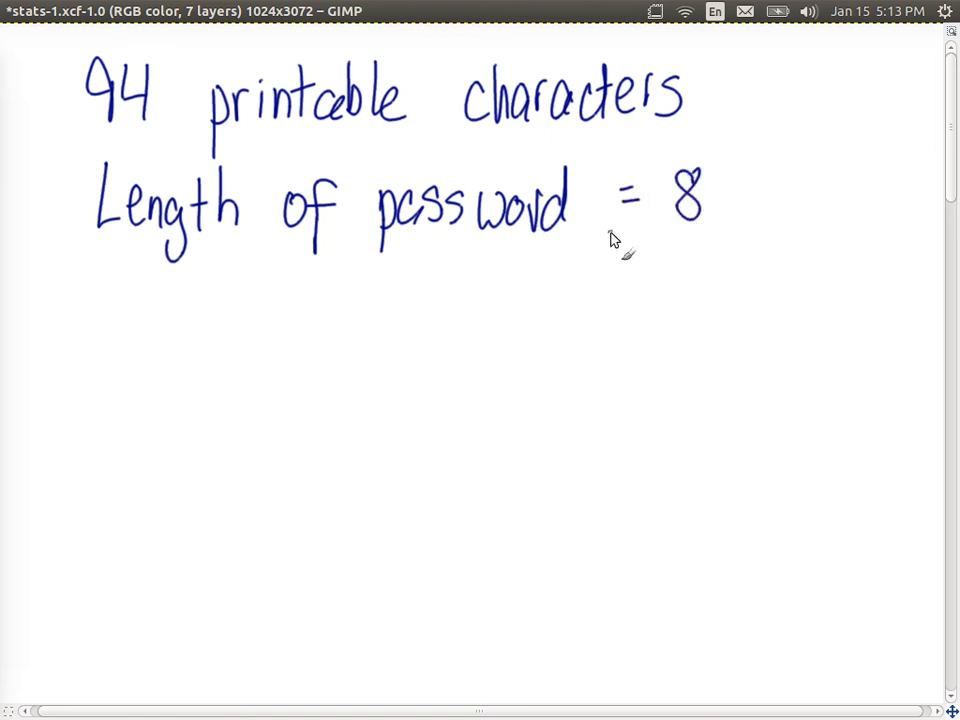
{"action": "mouse_move", "coordinate": [556, 244]}
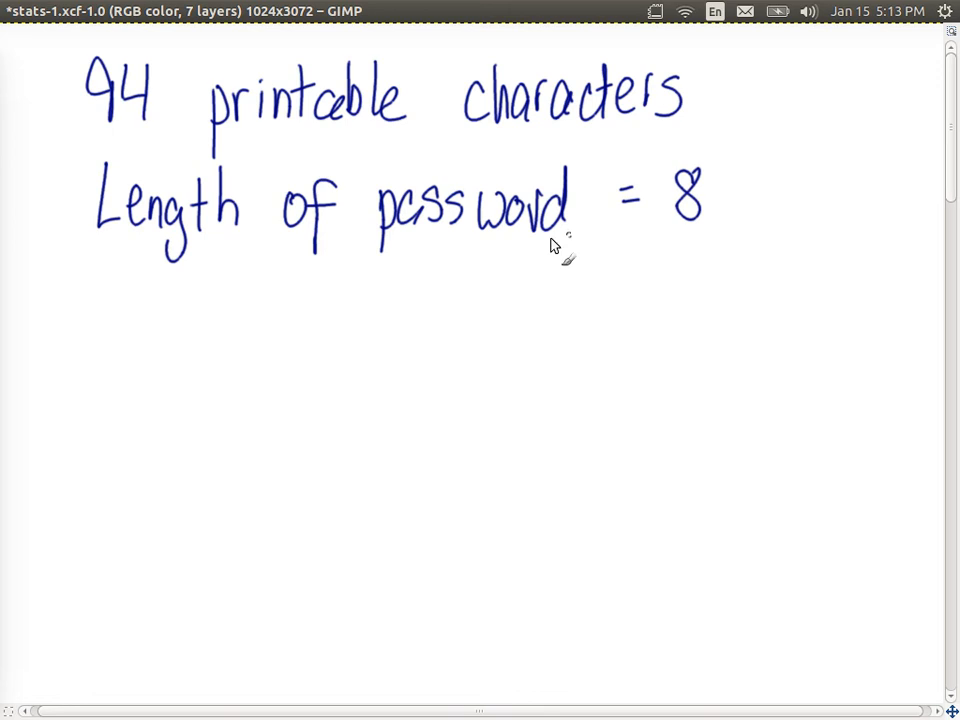
{"action": "mouse_move", "coordinate": [264, 304]}
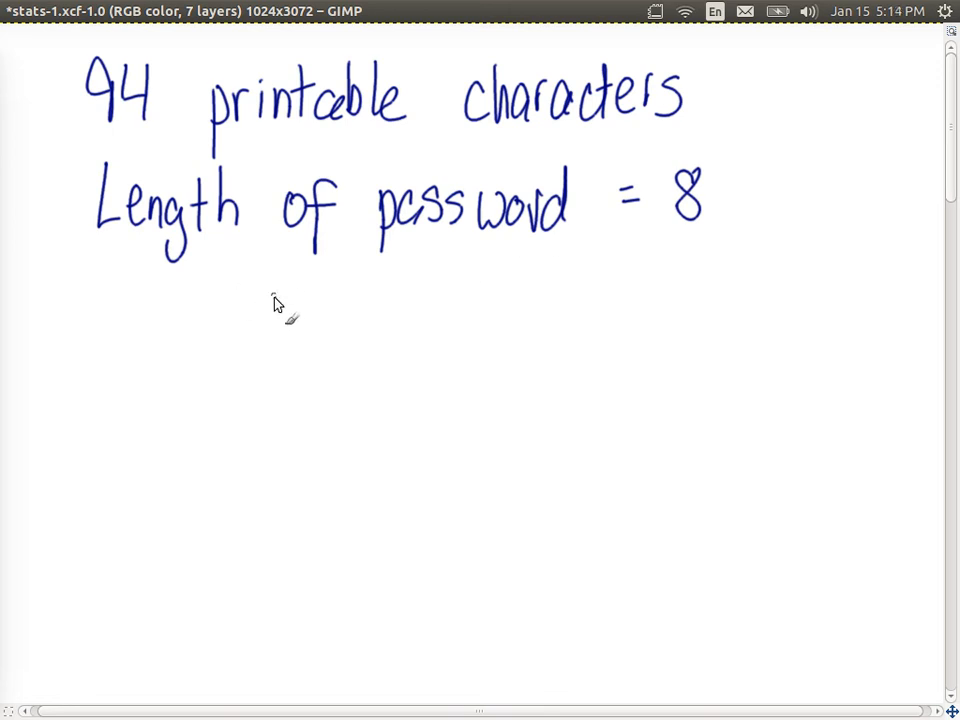
{"action": "mouse_move", "coordinate": [728, 124]}
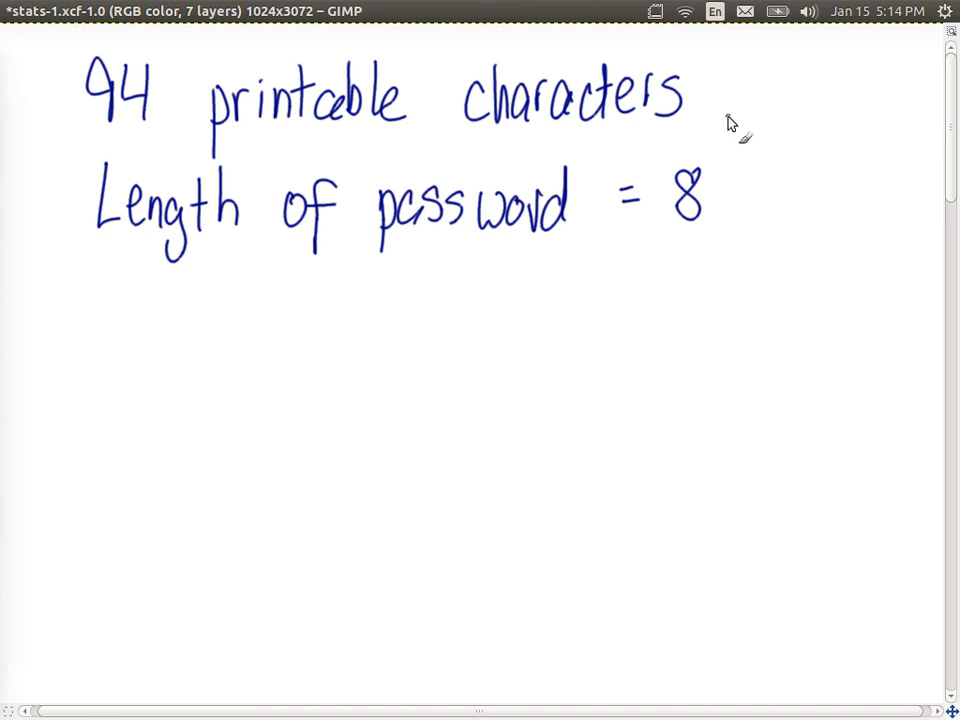
- Label the facts 'n=94' and 'k=8' and start the 'Passwords' line below
{"action": "left_click_drag", "start_coordinate": [800, 100], "coordinate": [850, 100]}
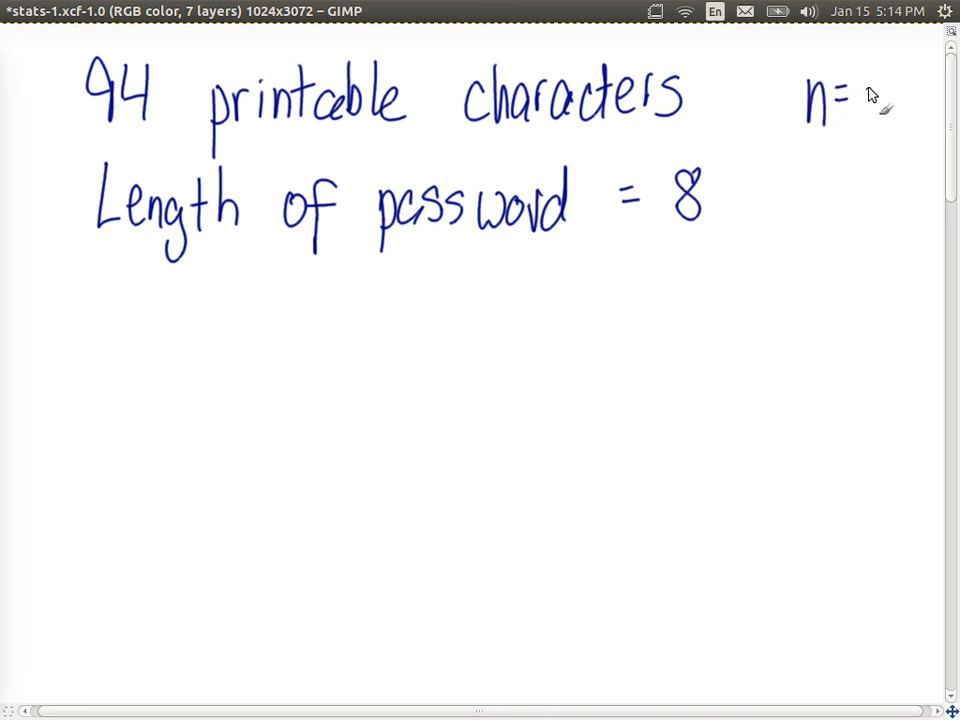
{"action": "left_click_drag", "start_coordinate": [864, 96], "coordinate": [880, 120]}
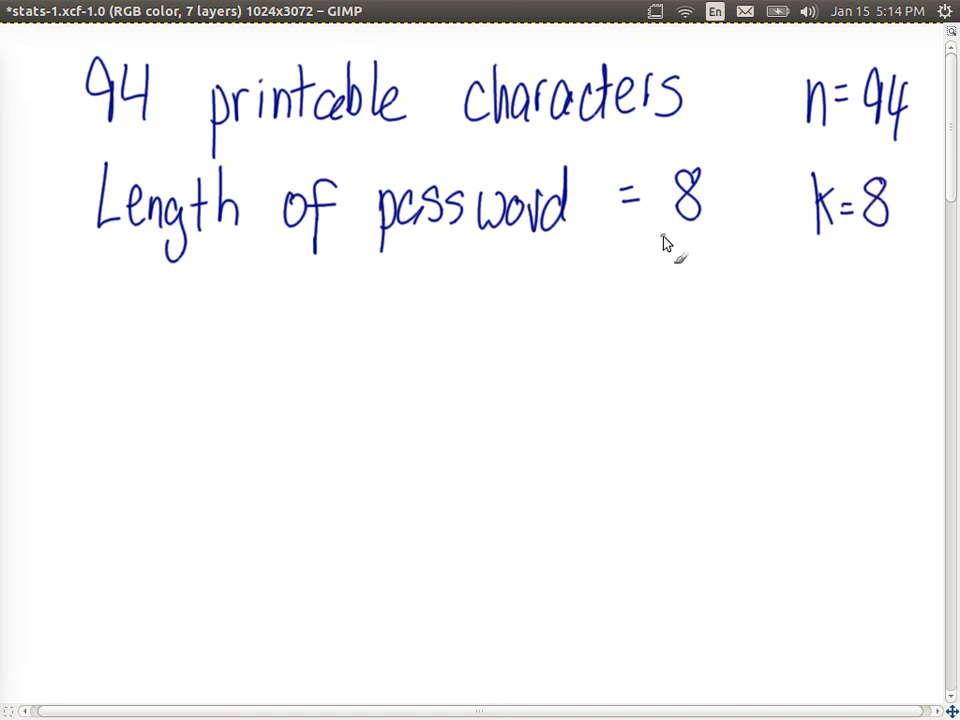
{"action": "mouse_move", "coordinate": [110, 298]}
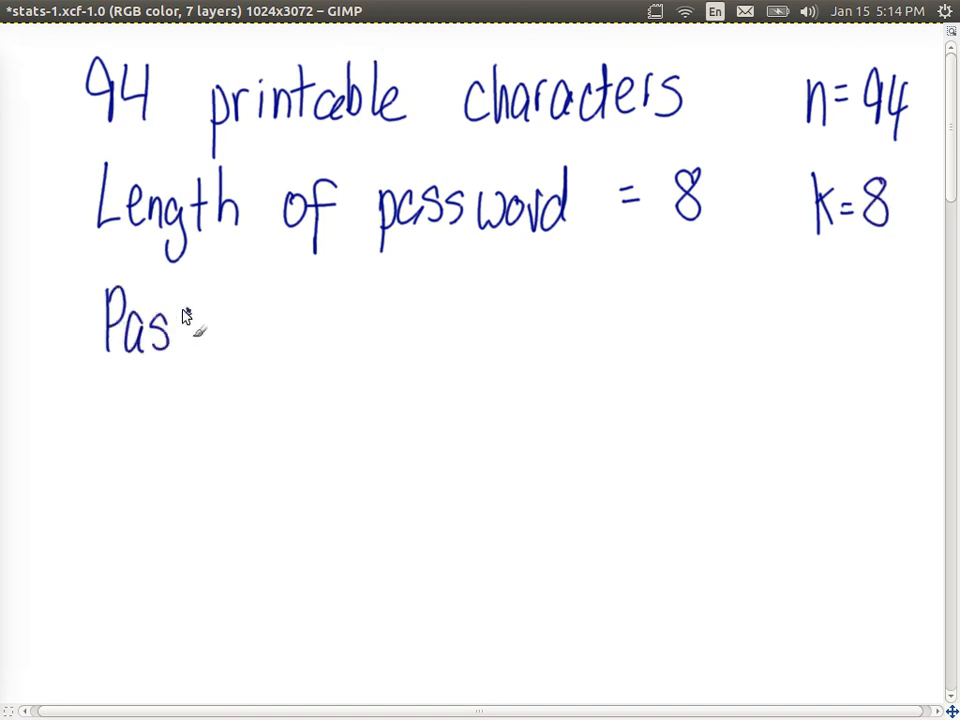
{"action": "left_click_drag", "start_coordinate": [176, 330], "coordinate": [276, 330]}
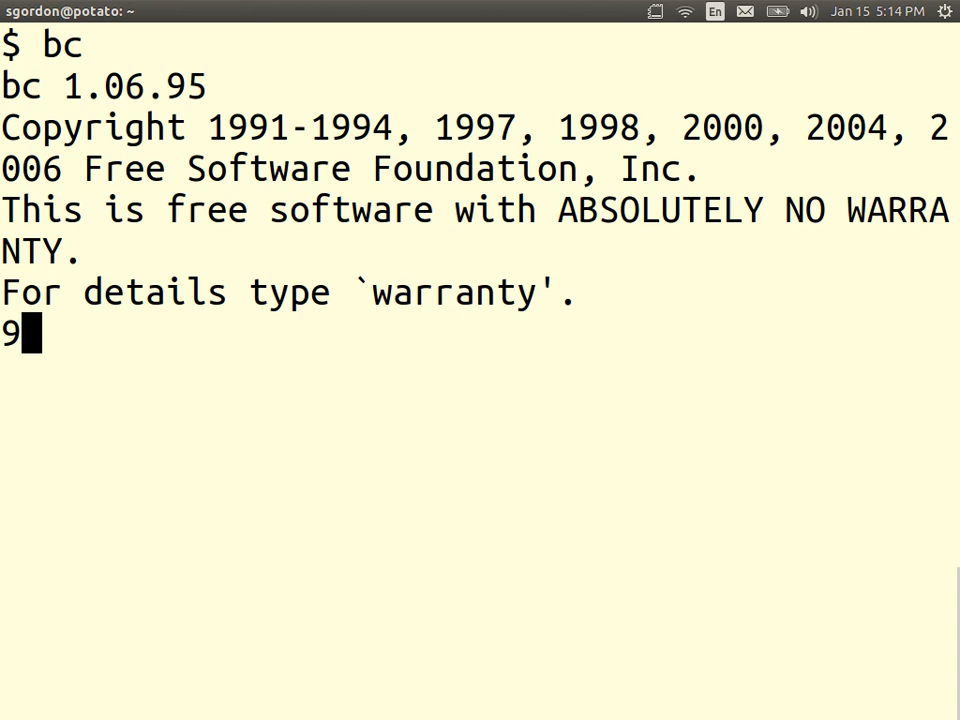
{"action": "type", "text": "4^8"}
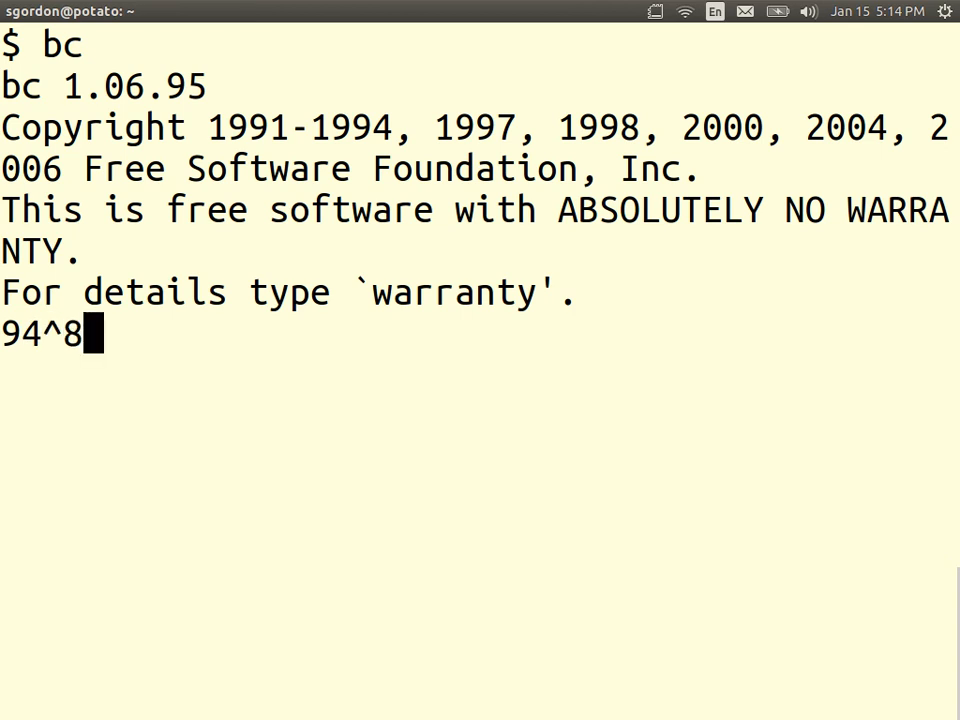
{"action": "key", "text": "Return"}
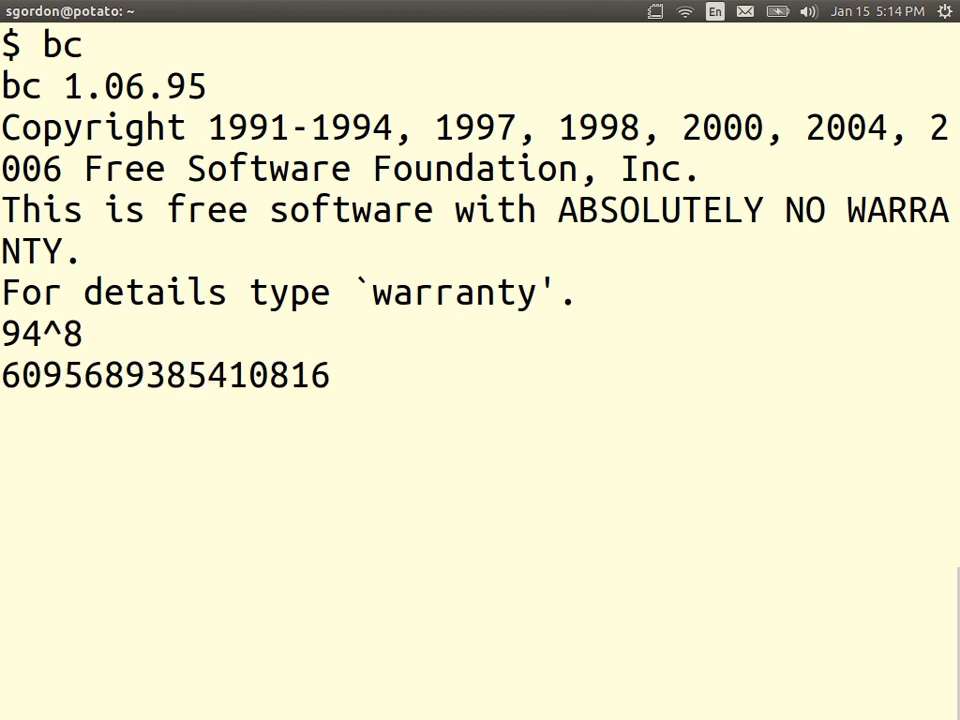
{"action": "key", "text": "Return"}
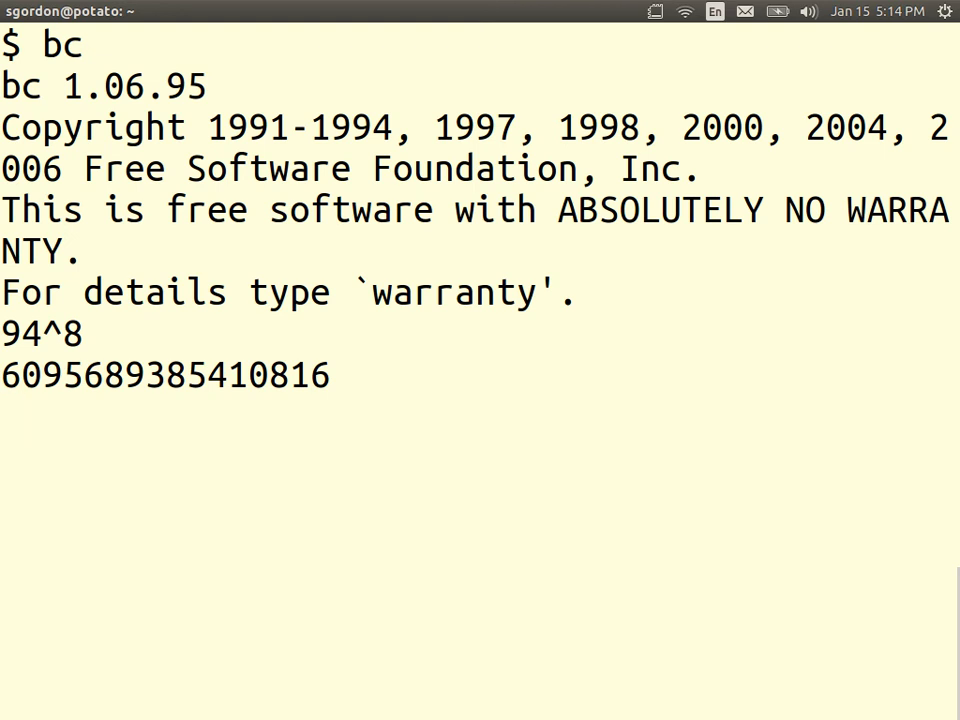
{"action": "key", "text": "Return"}
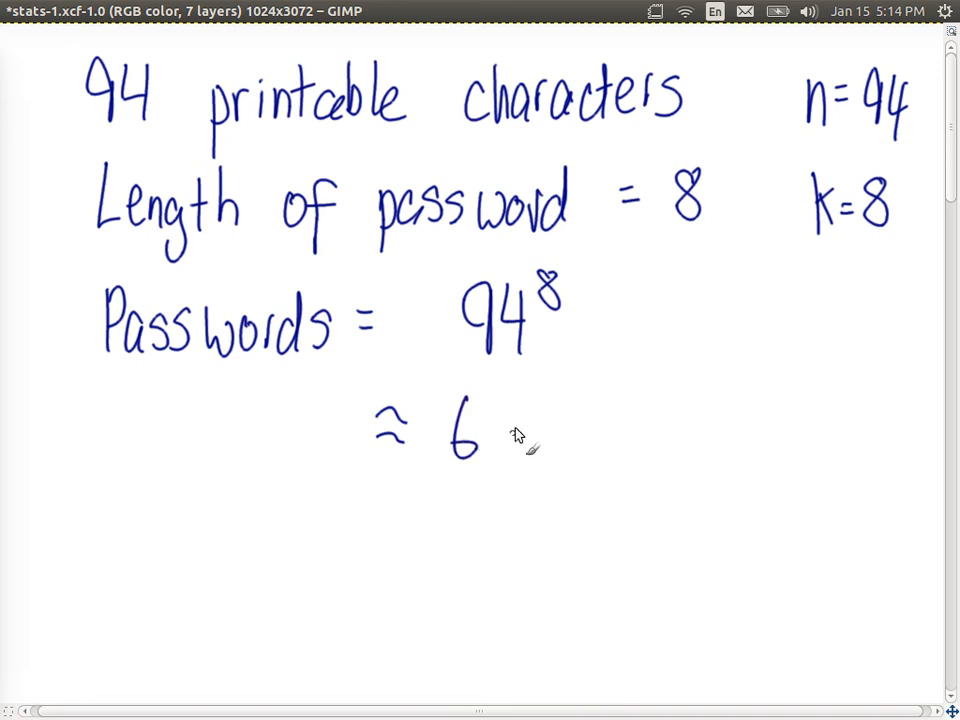
- Handwrite '≈ 6 x 10^15' after 'Passwords = 94^8'
{"action": "left_click_drag", "start_coordinate": [500, 430], "coordinate": [596, 420]}
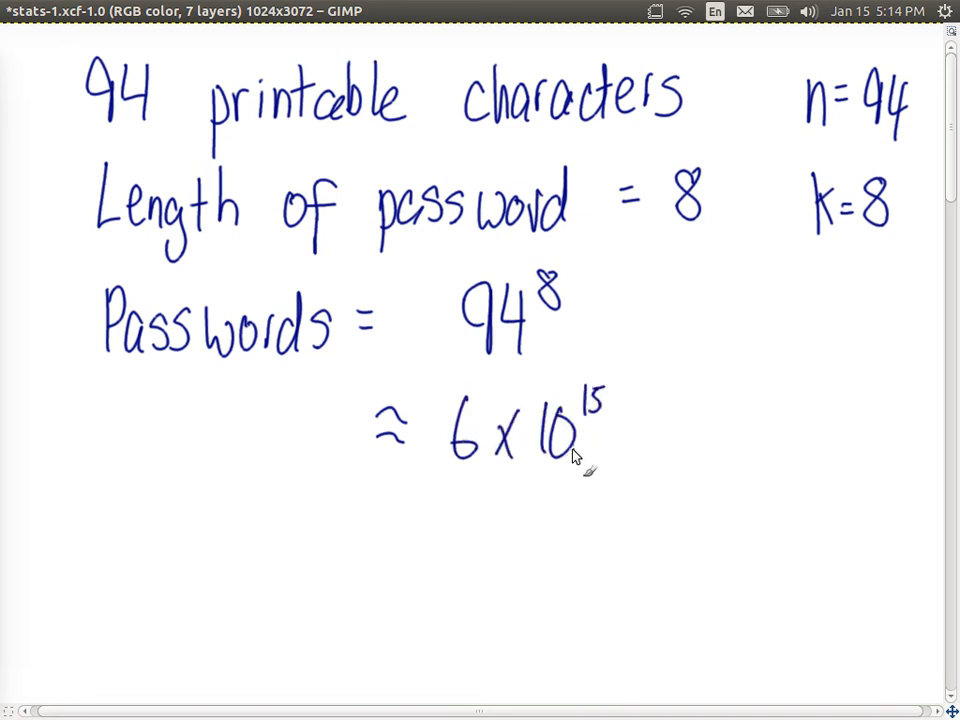
{"action": "mouse_move", "coordinate": [528, 504]}
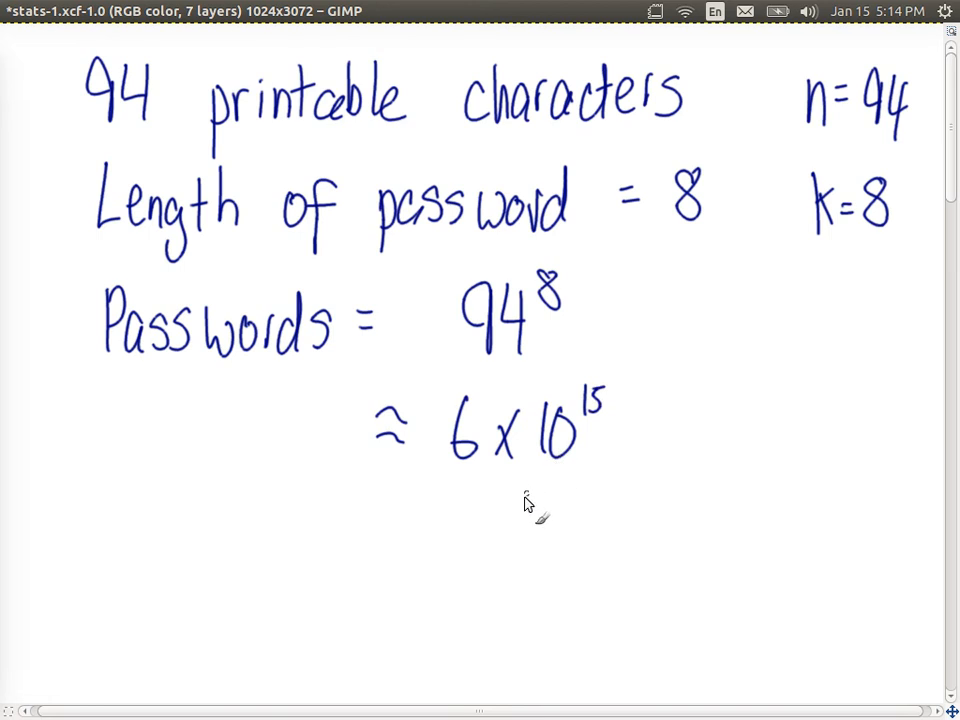